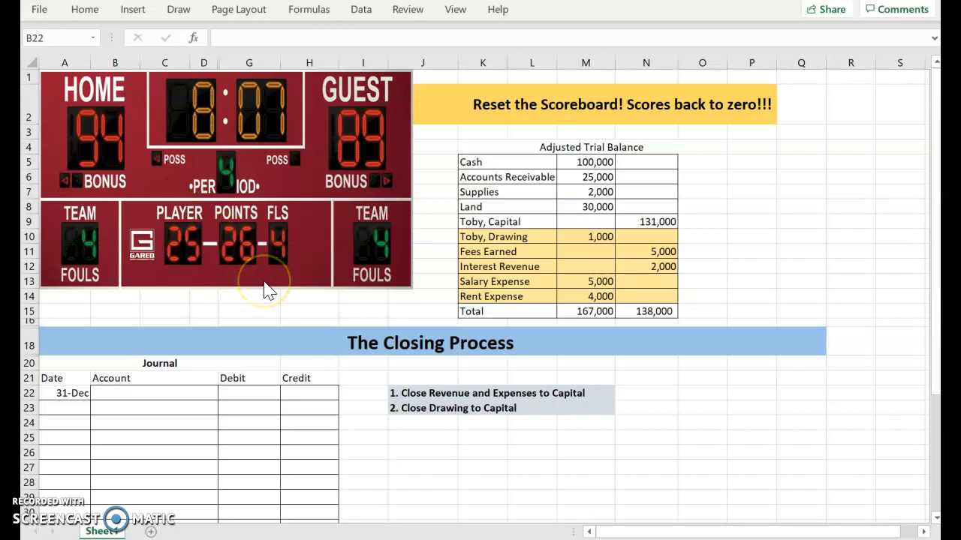
mouse_move(269, 291)
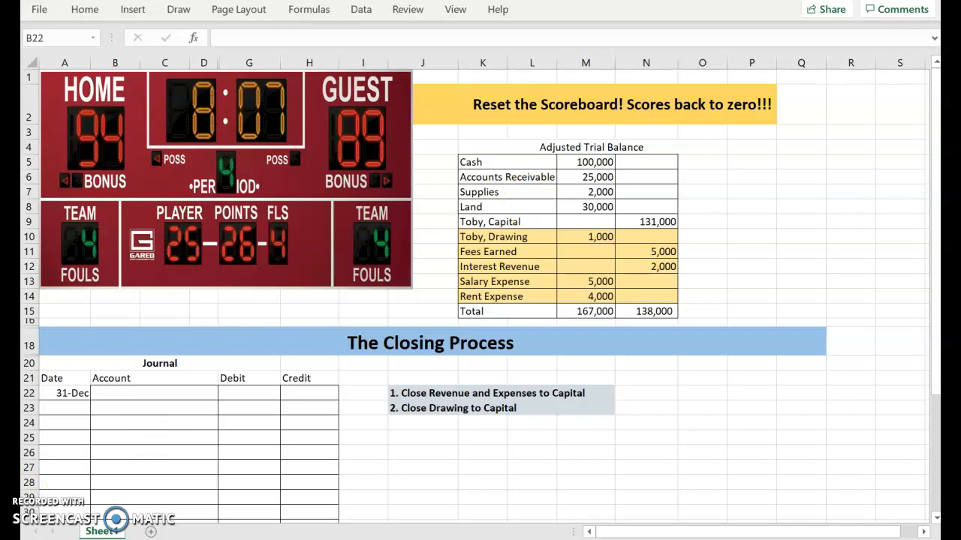
mouse_move(487, 258)
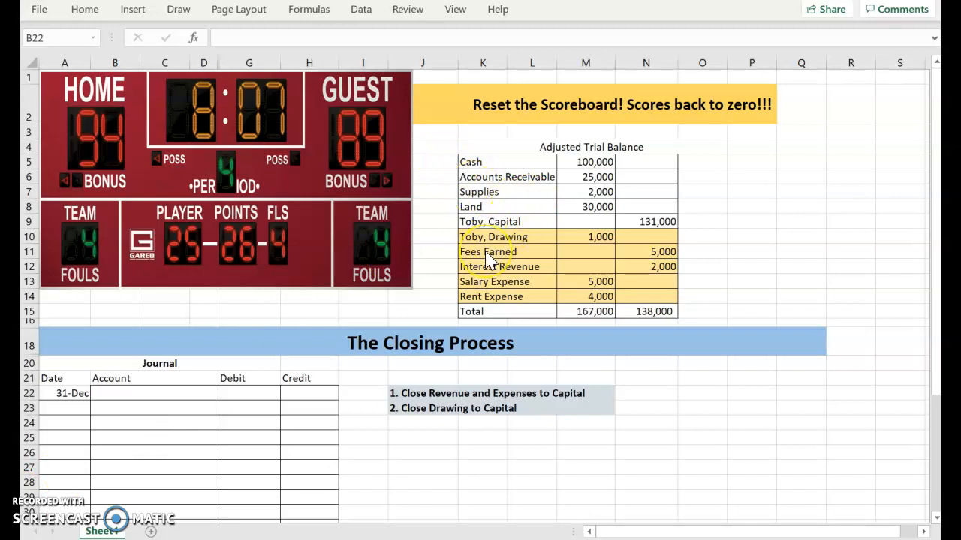
mouse_move(492, 306)
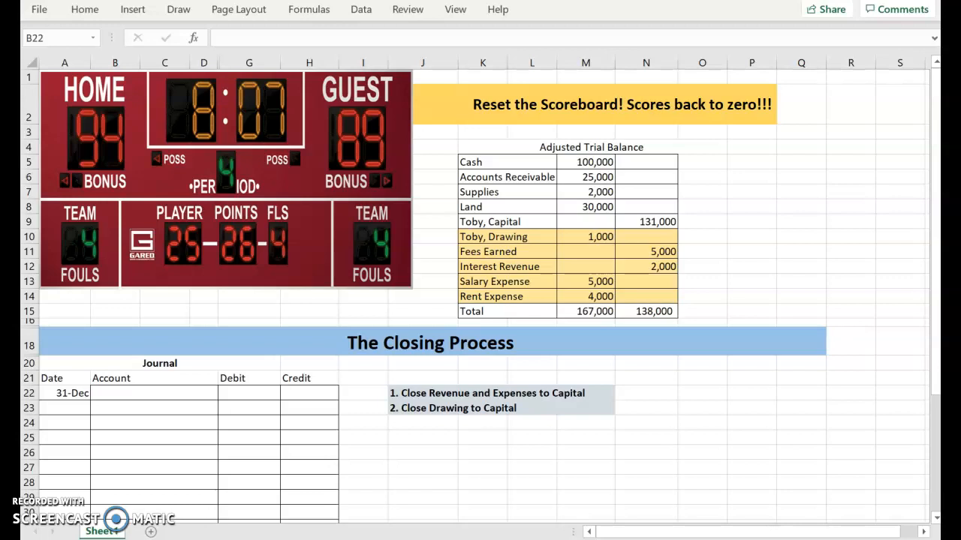
Enter Fees Earned debited 5,000 as the first 31-Dec journal line.
click(483, 162)
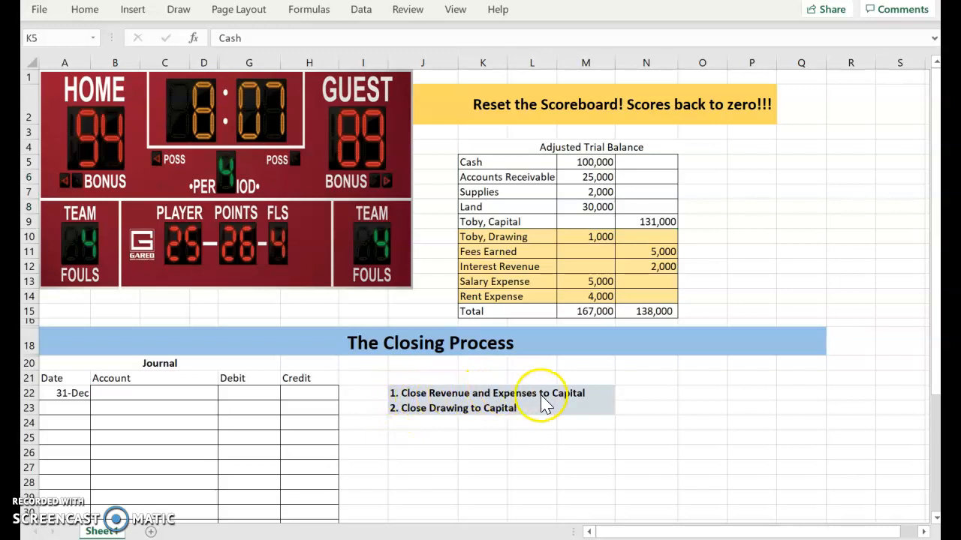
mouse_move(488, 248)
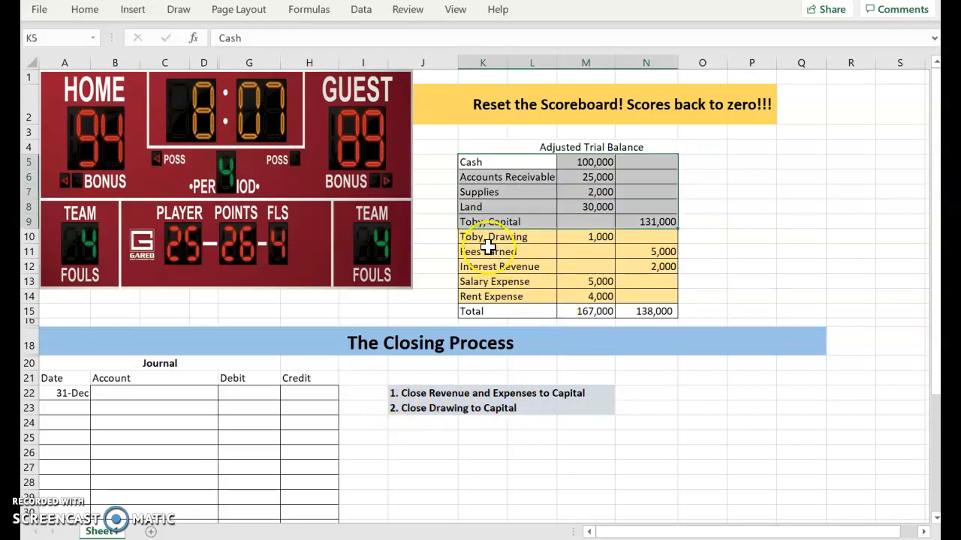
drag(488, 252, 525, 268)
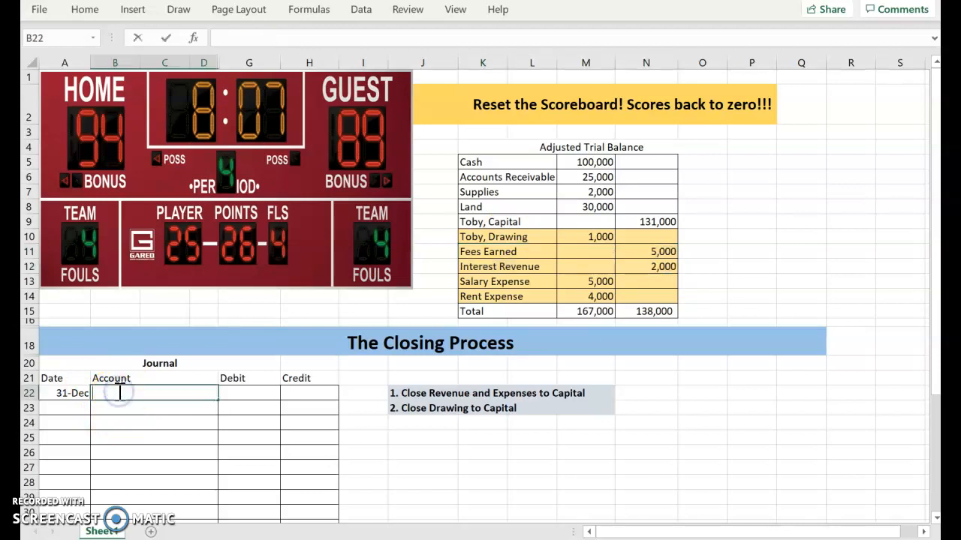
text(Fees Earned)
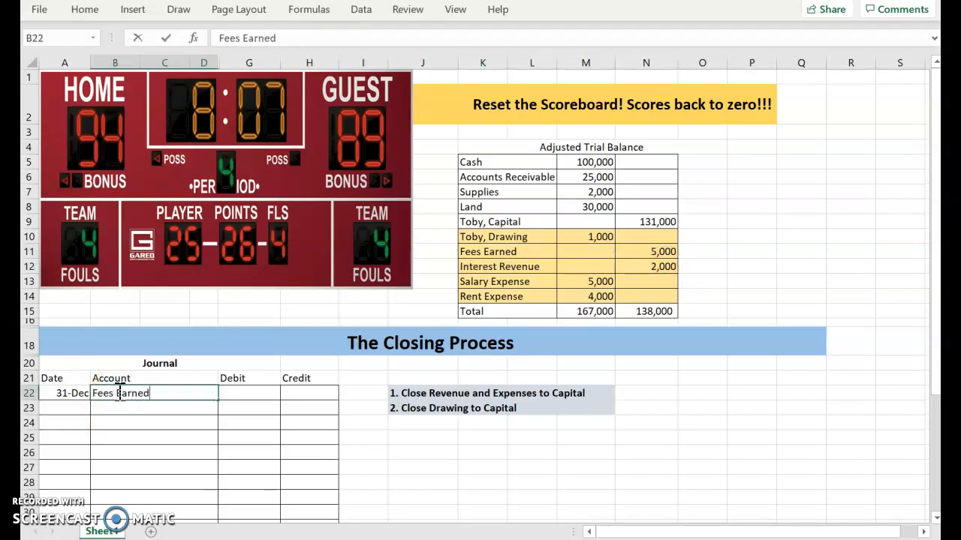
click(249, 393)
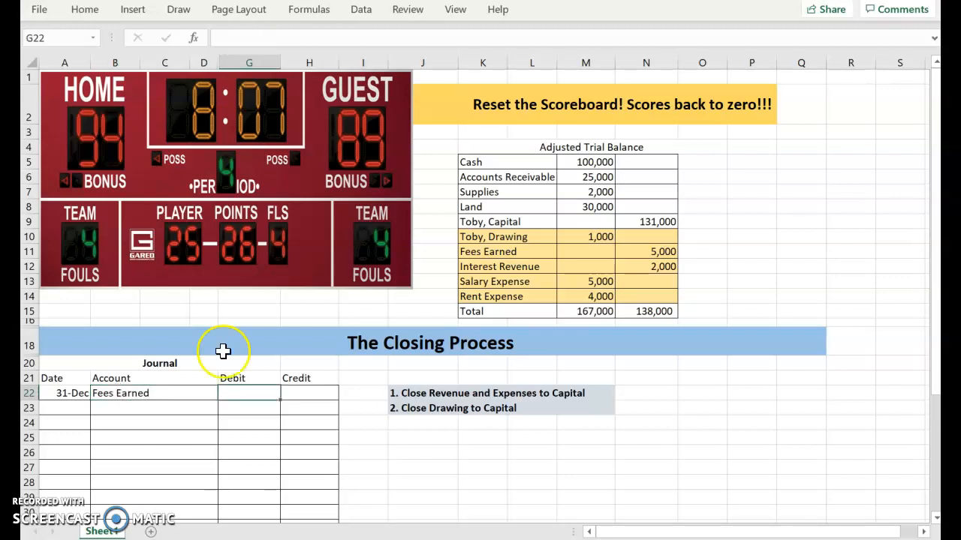
text(5,000)
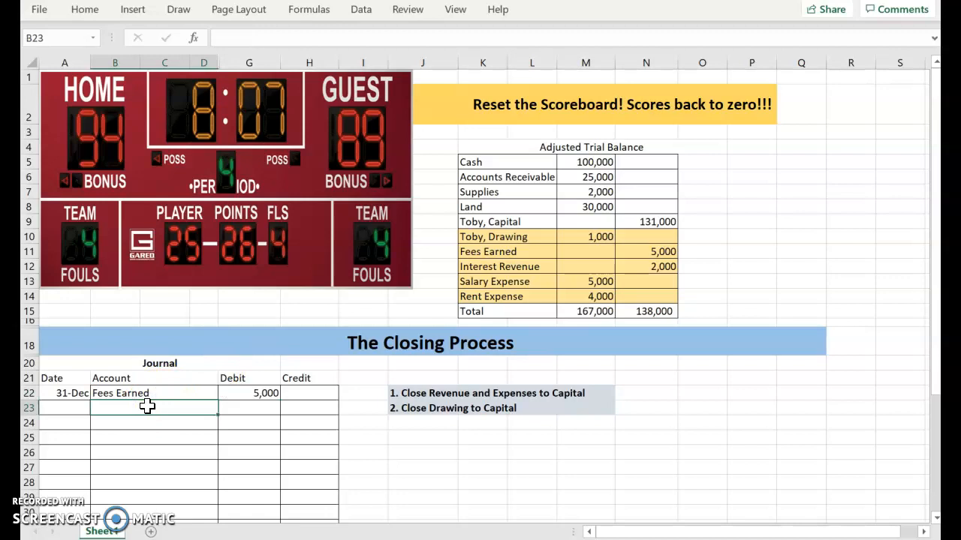
Enter Interest Revenue debited 2,000 on the next journal line.
text(Interest R)
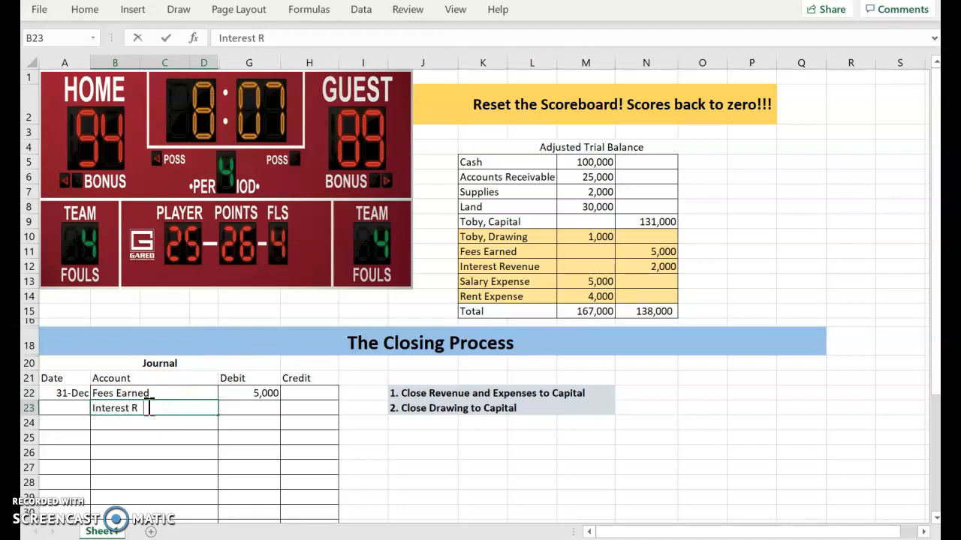
text(evenue)
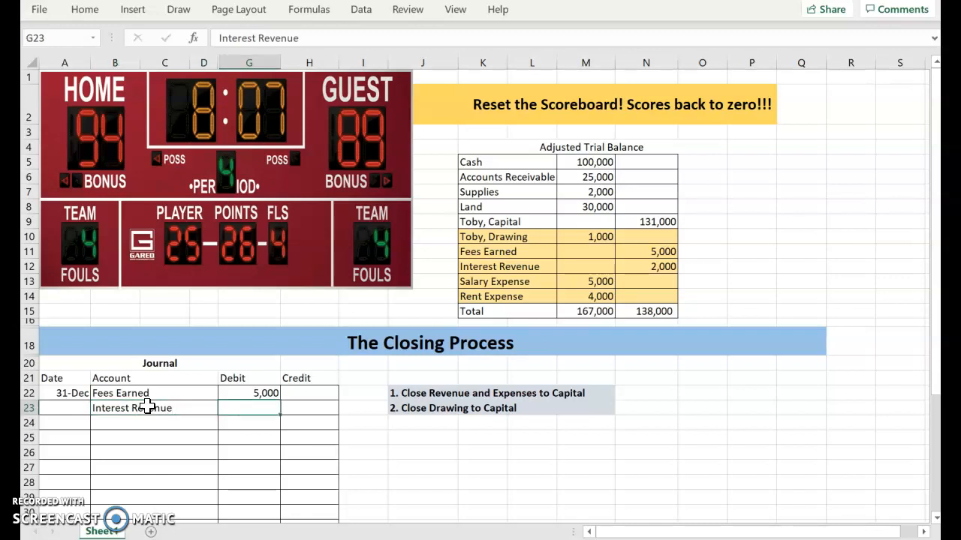
text(2,000)
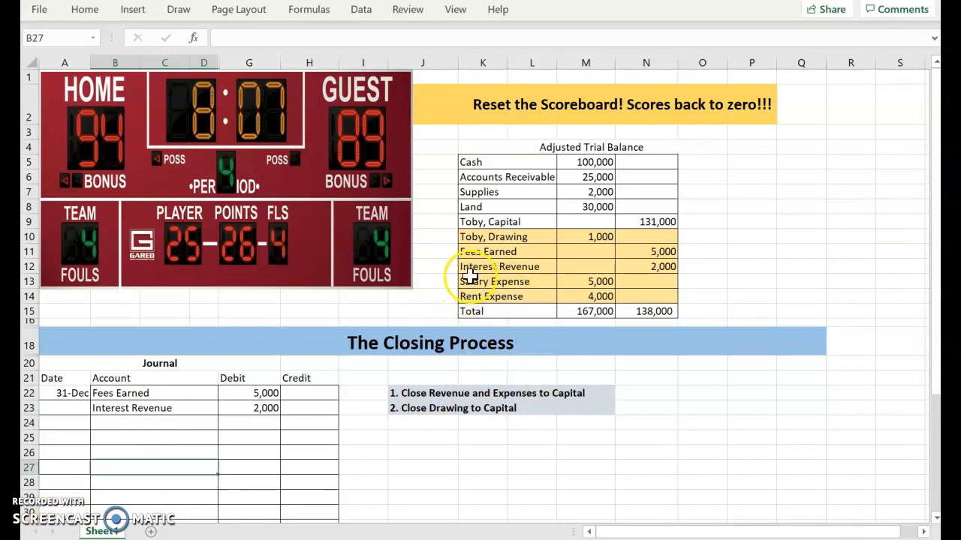
click(152, 423)
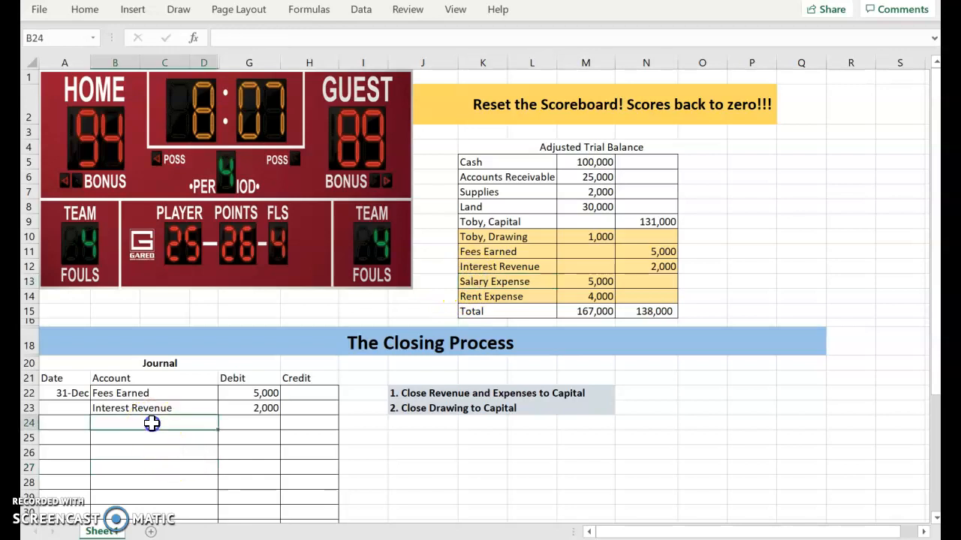
Enter Salary Expense credited 5,000 on the next journal line.
click(151, 423)
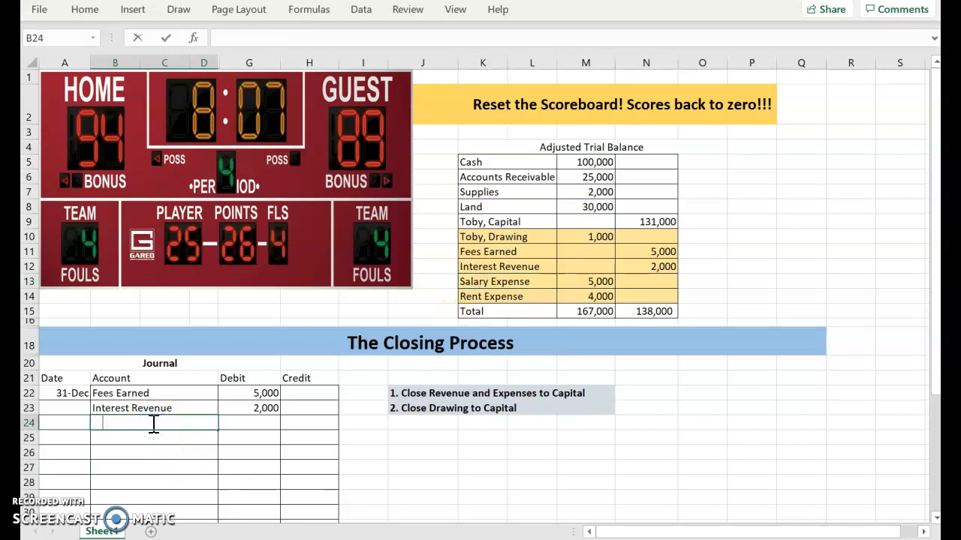
text(Salr)
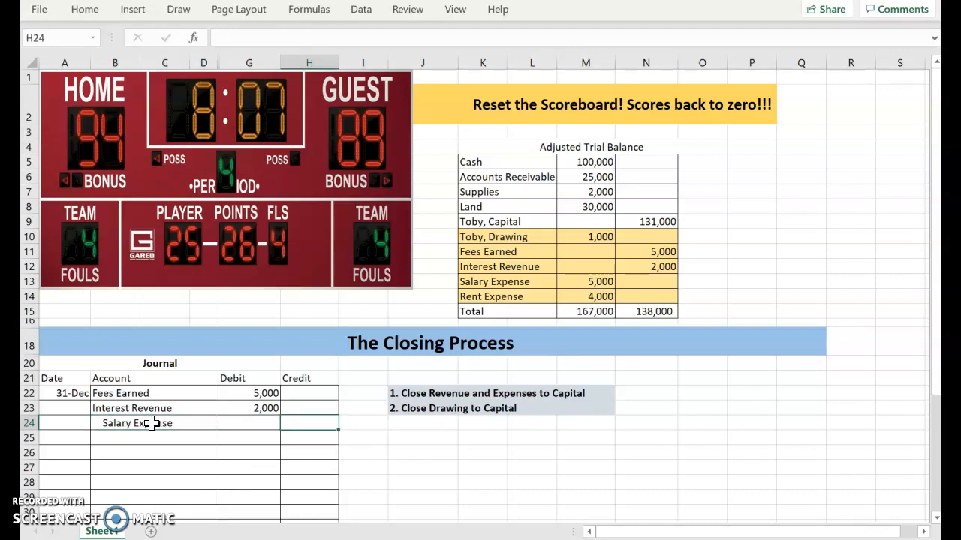
text(5,000)
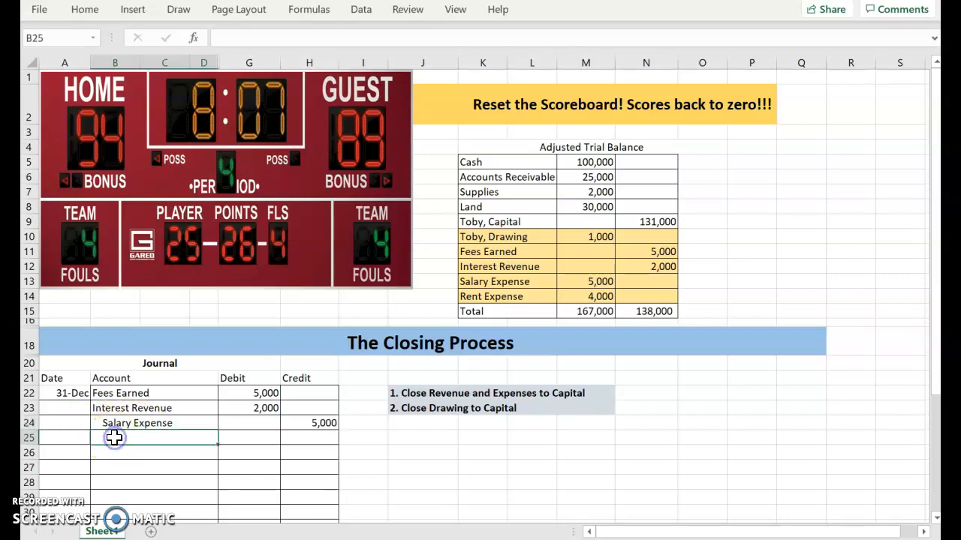
Enter Rent Expense credited 4,000 beneath it.
text(Re)
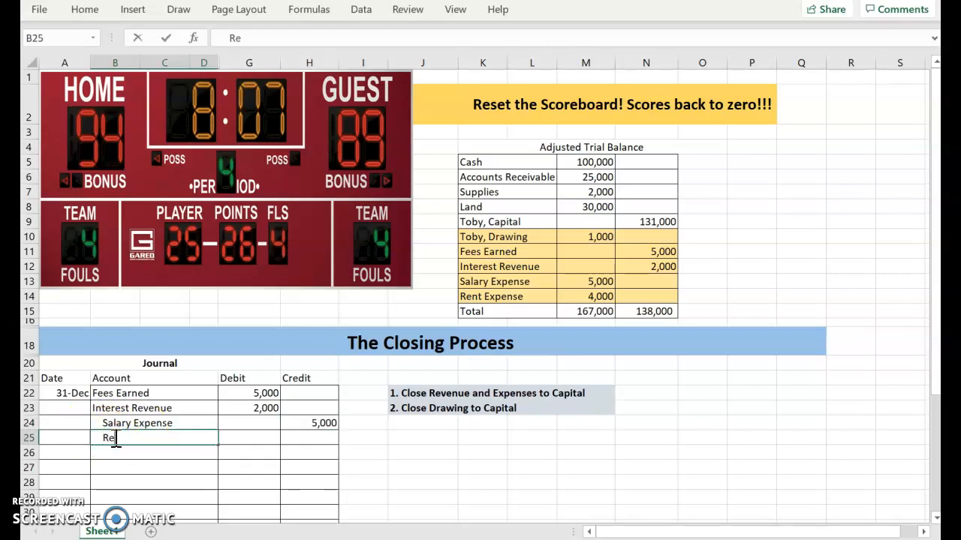
text(nt Exp)
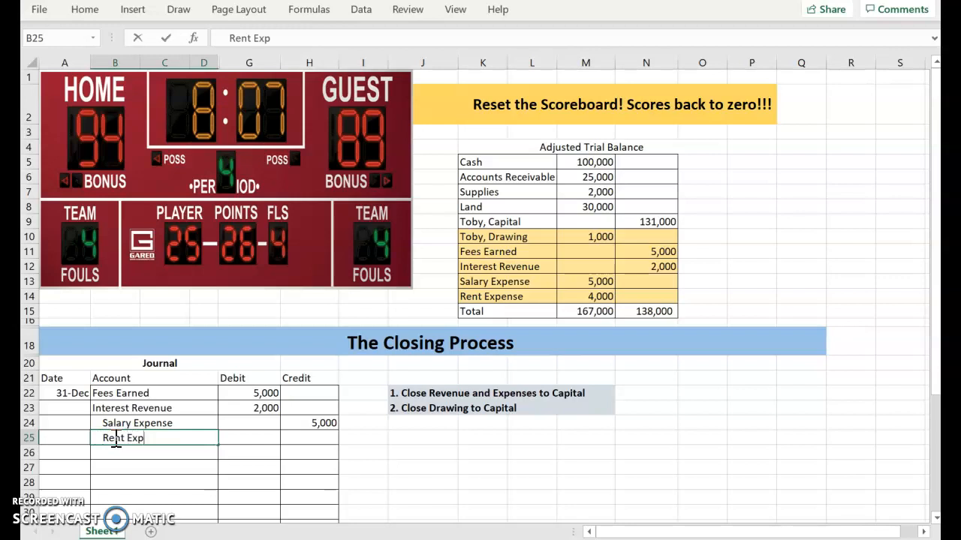
text(ense)
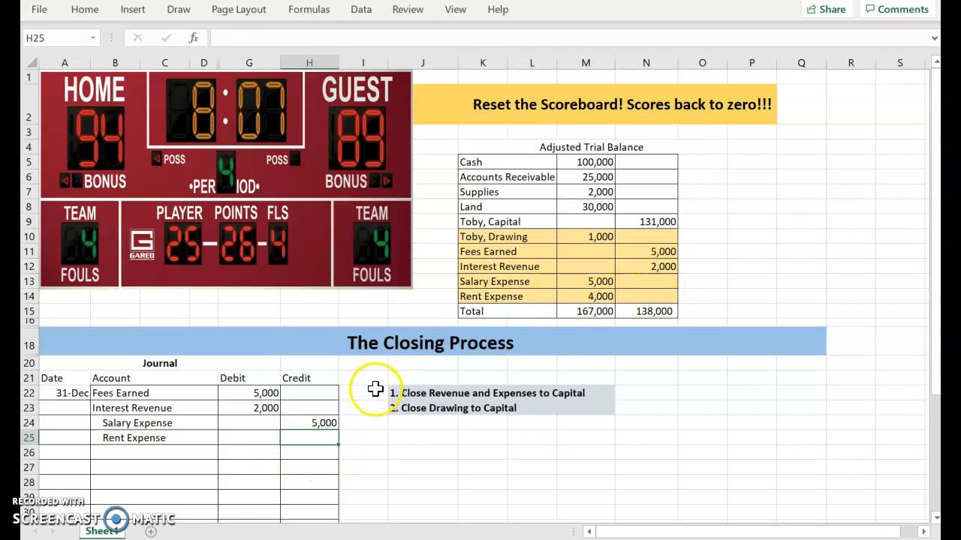
text(4,000)
click(422, 452)
text(-9000)
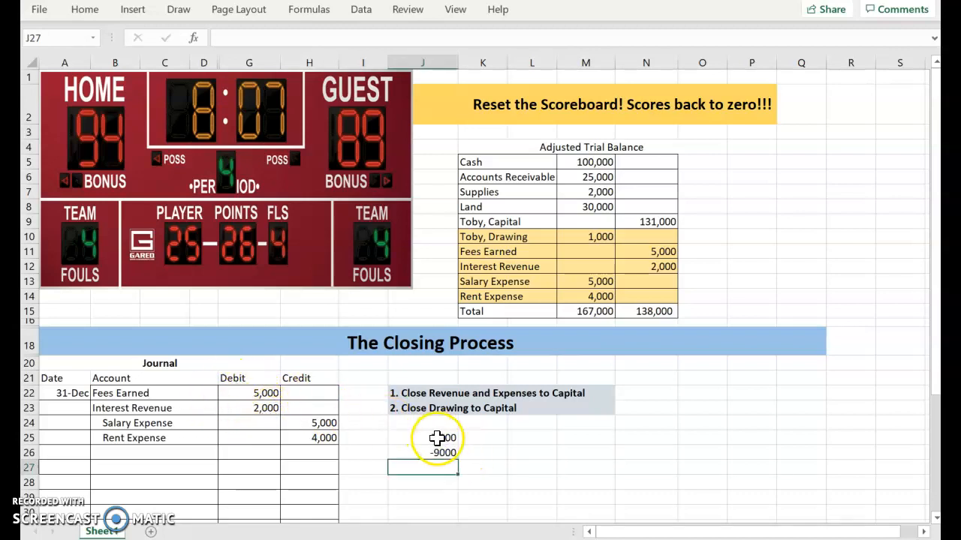
Review the -9,000 expense figure below the 7,000 revenue total in column J.
click(423, 454)
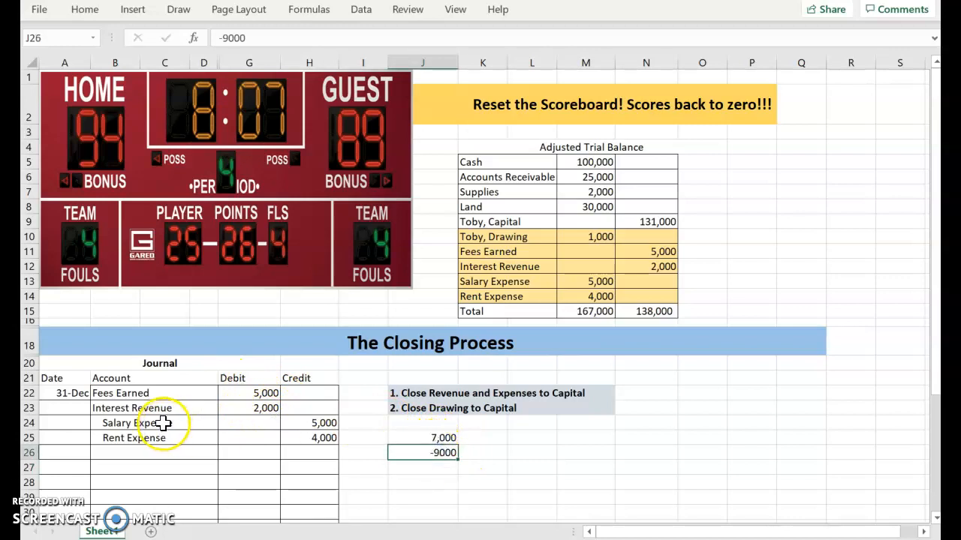
mouse_move(330, 443)
text(=SUM(J25:J26))
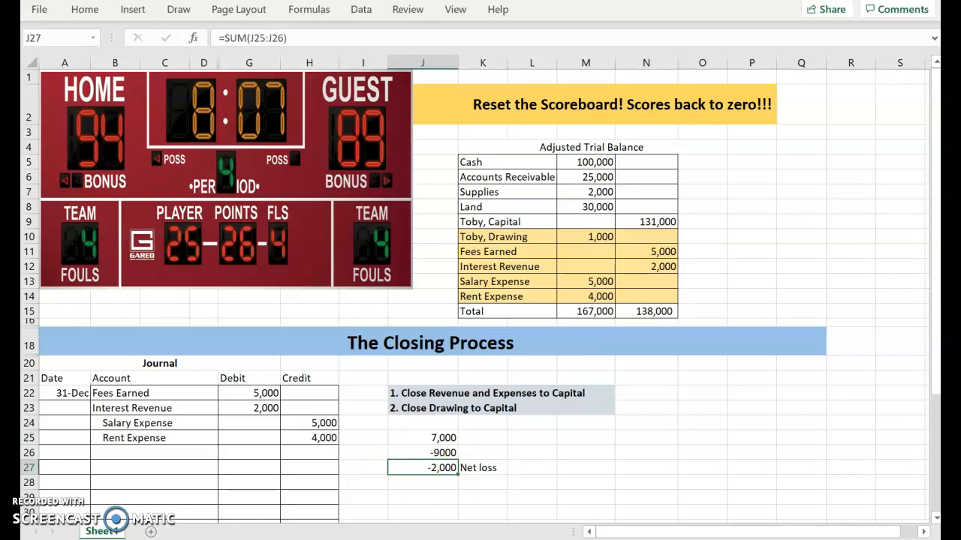
mouse_move(402, 481)
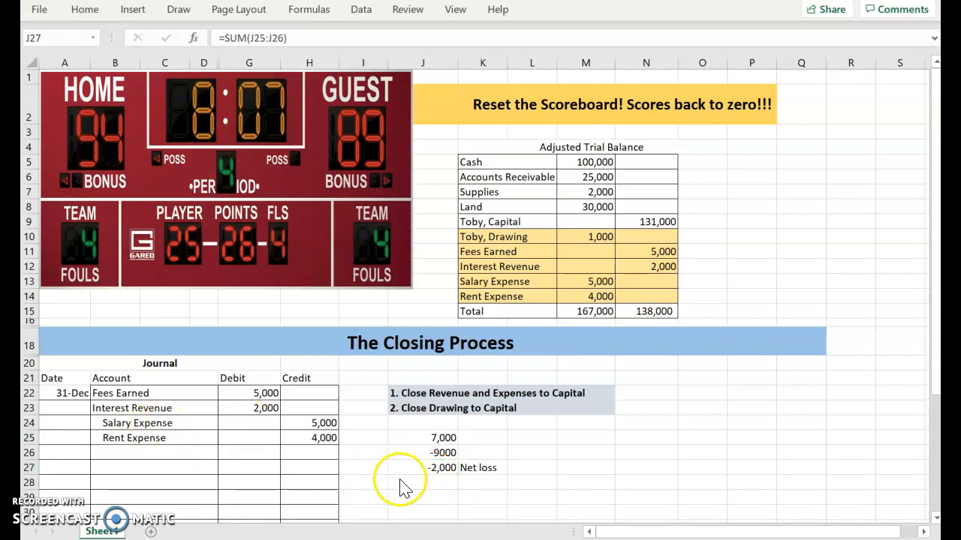
mouse_move(123, 438)
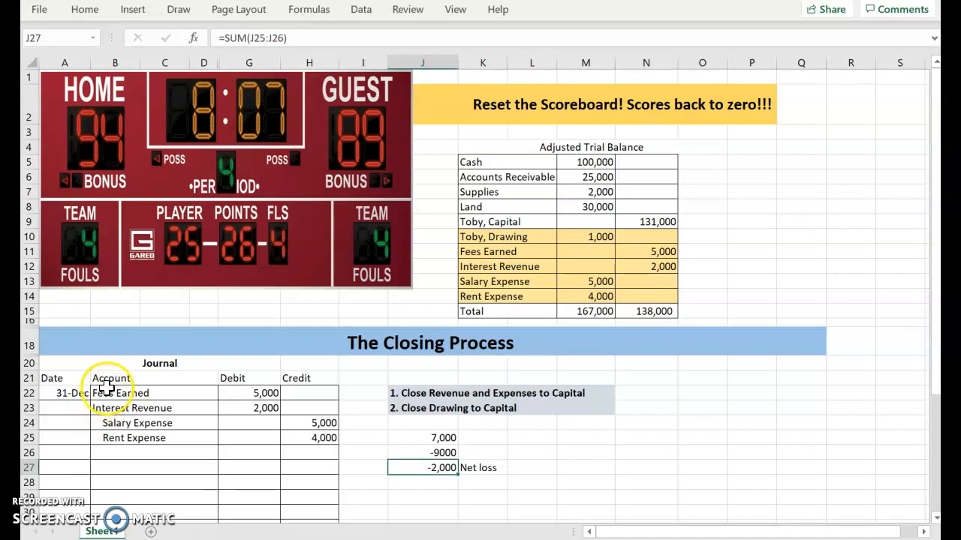
Insert a new row above Fees Earned and label it Capital.
click(120, 393)
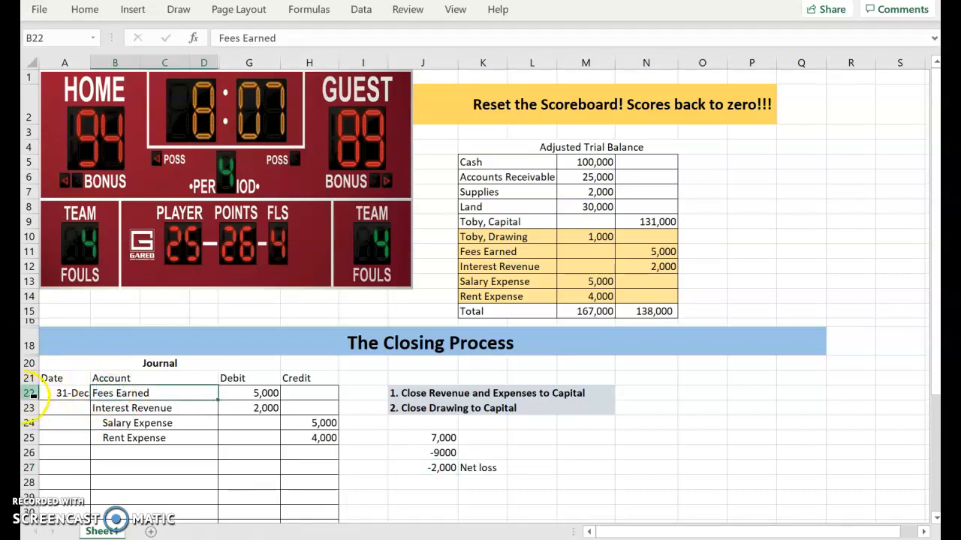
right_click(27, 396)
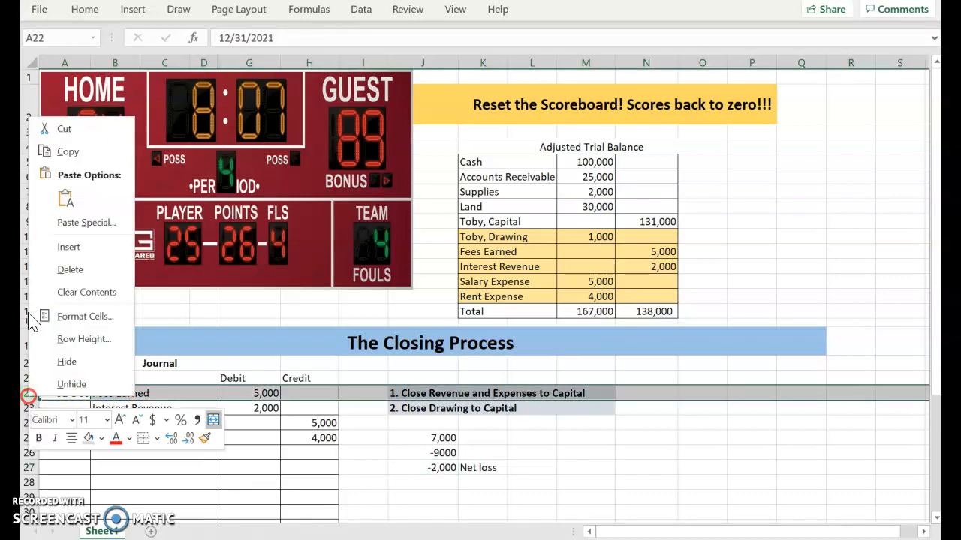
mouse_move(69, 246)
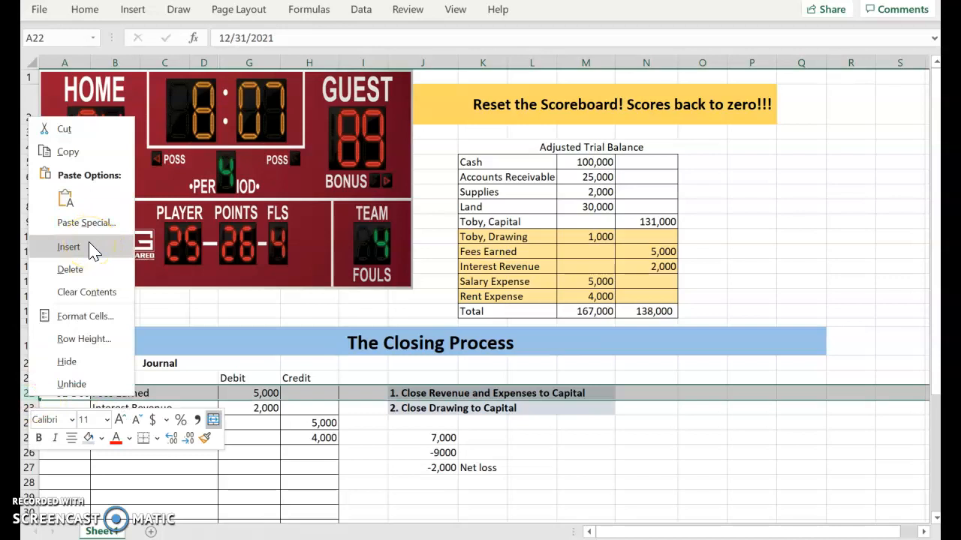
click(69, 246)
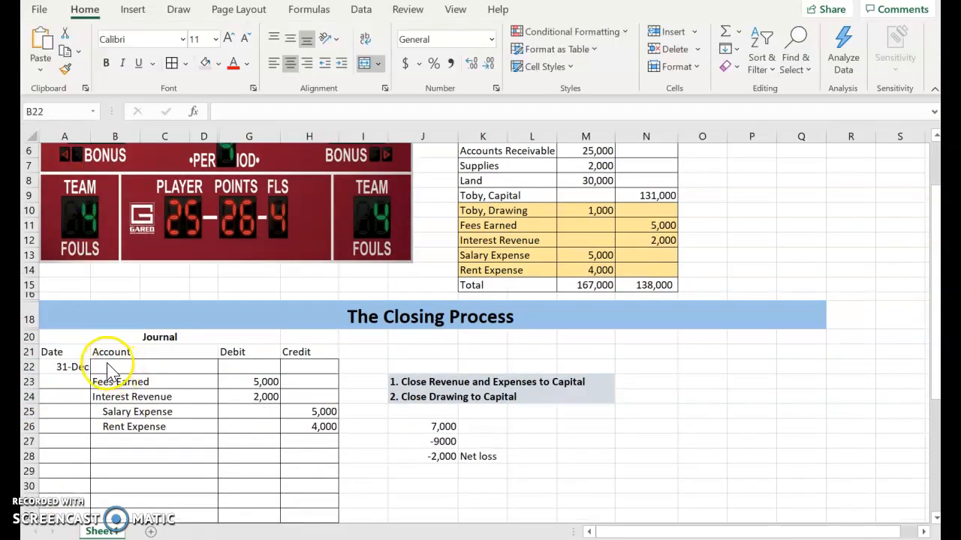
text(Ca)
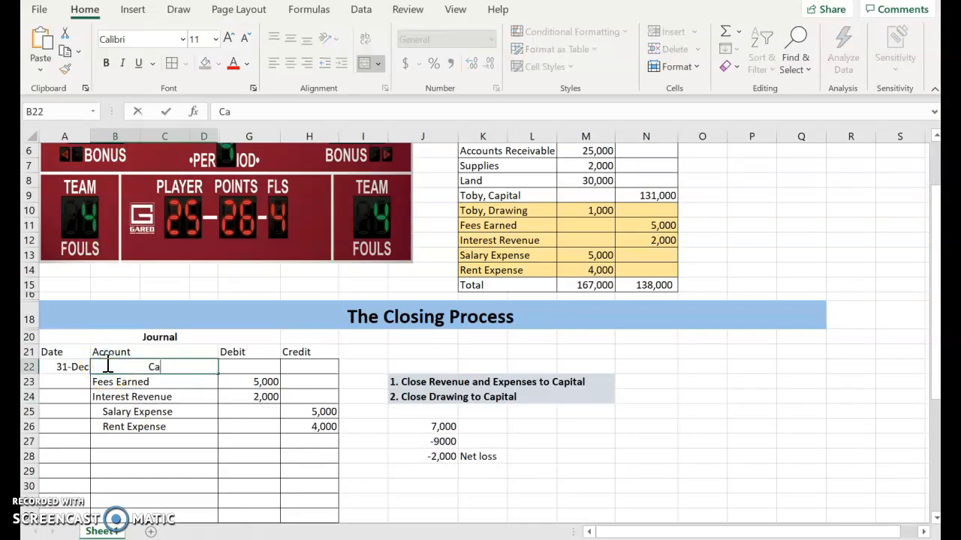
text(pital)
click(249, 366)
text(2,000)
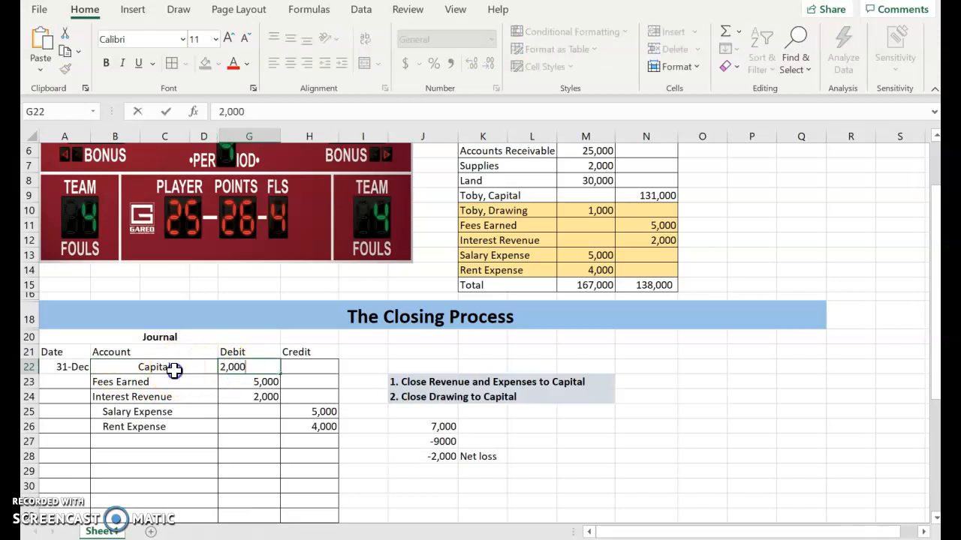
Debit Capital 2,000 for the net loss, checking it against the side calculation.
click(108, 366)
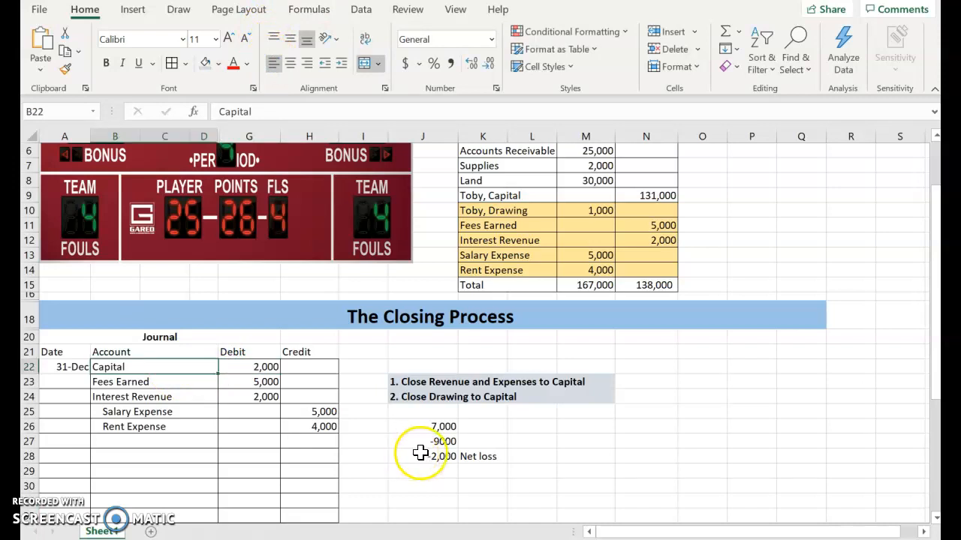
click(423, 456)
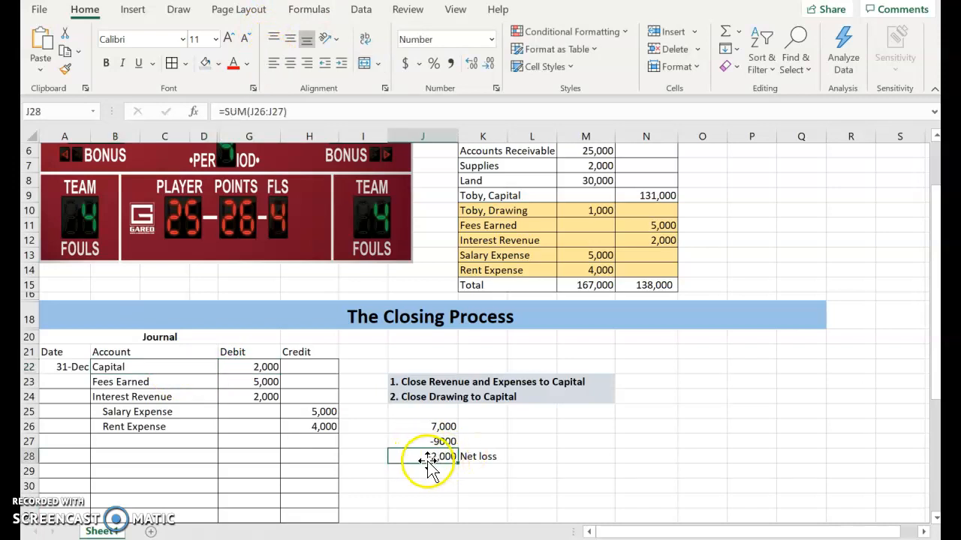
click(264, 366)
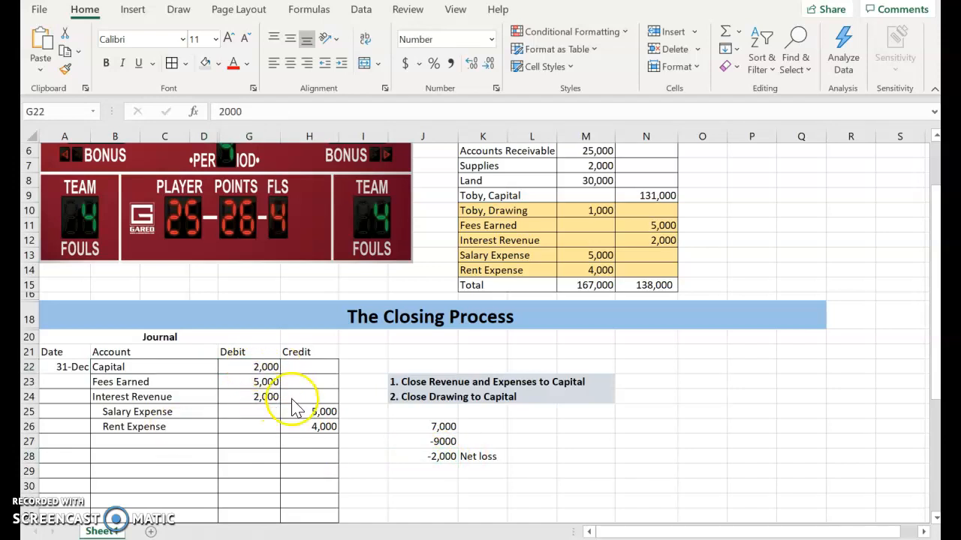
mouse_move(259, 405)
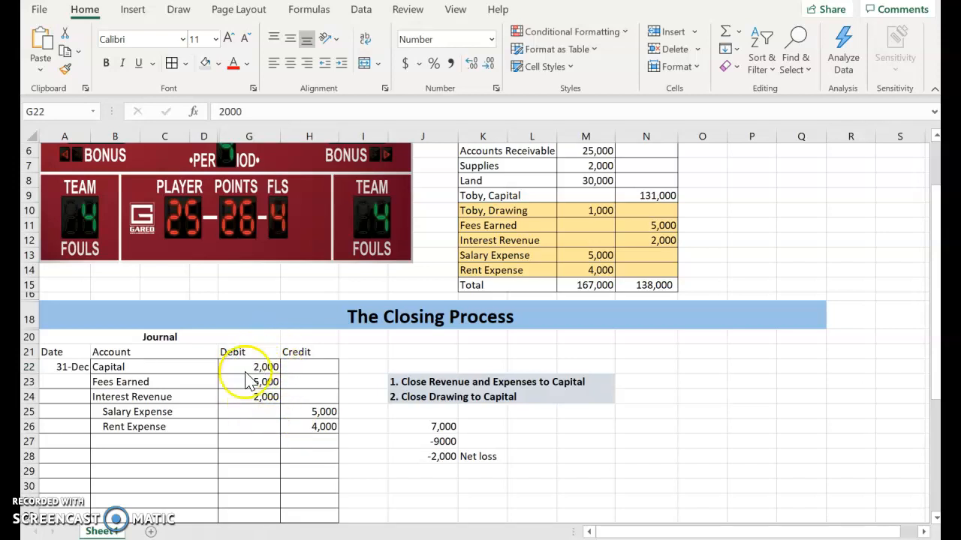
mouse_move(331, 408)
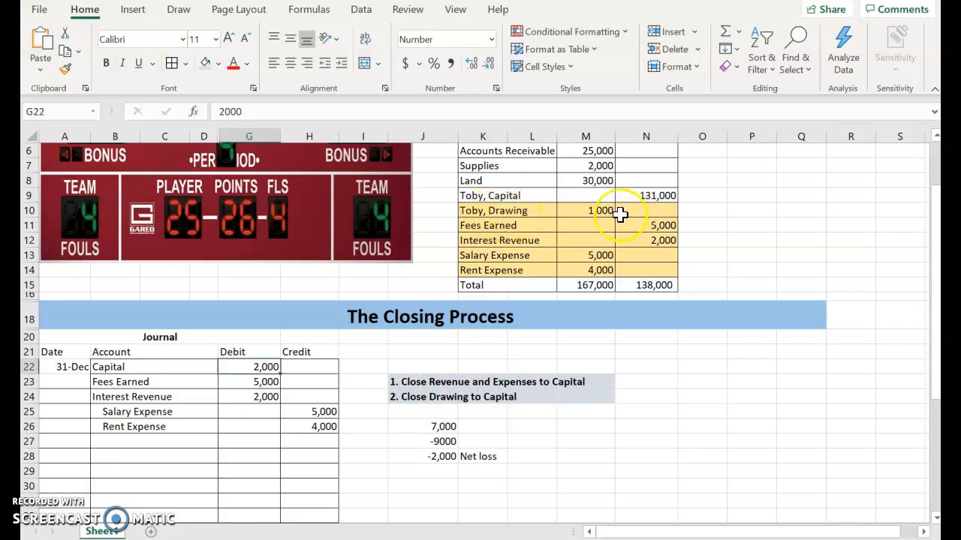
Record the second entry debiting Capital 1,000 and crediting Toby, Drawing 1,000, then start a Capital T-account.
click(586, 210)
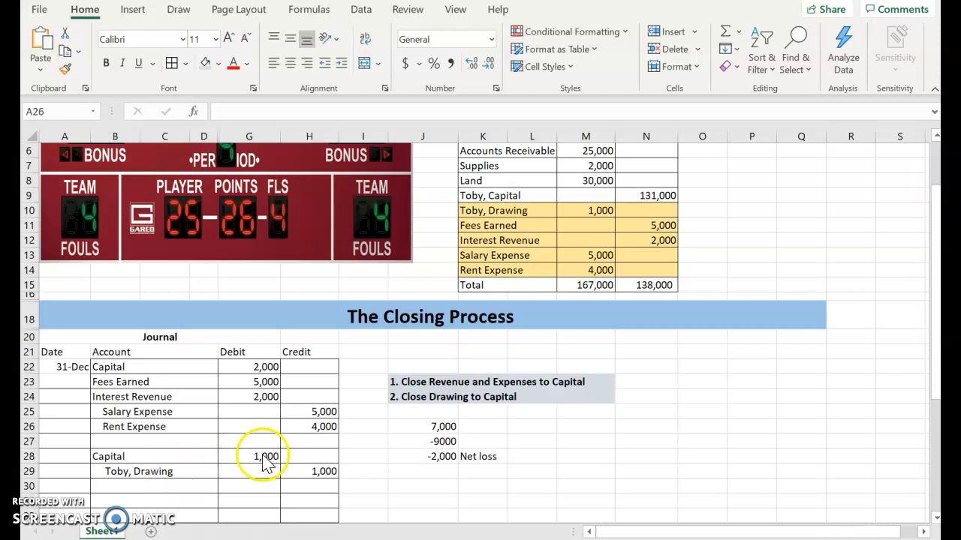
click(114, 456)
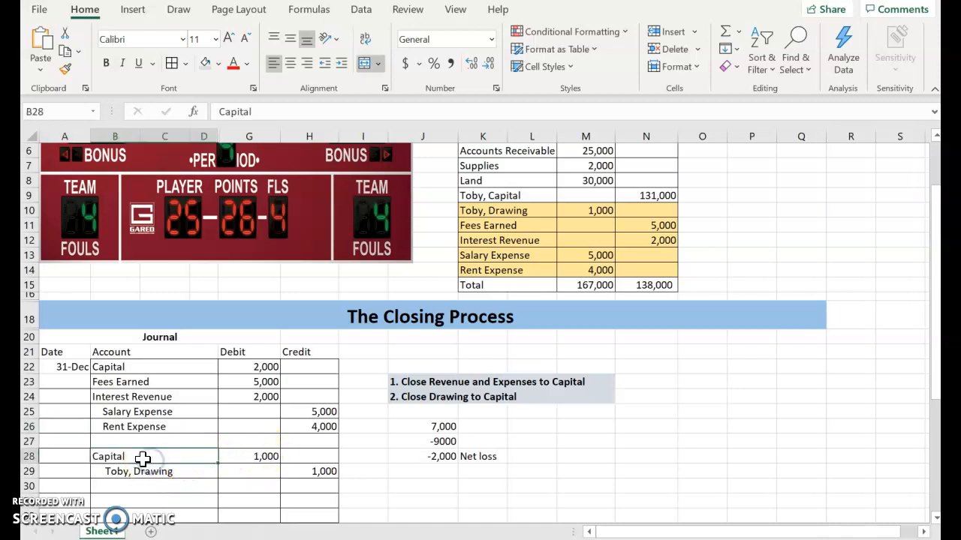
click(264, 457)
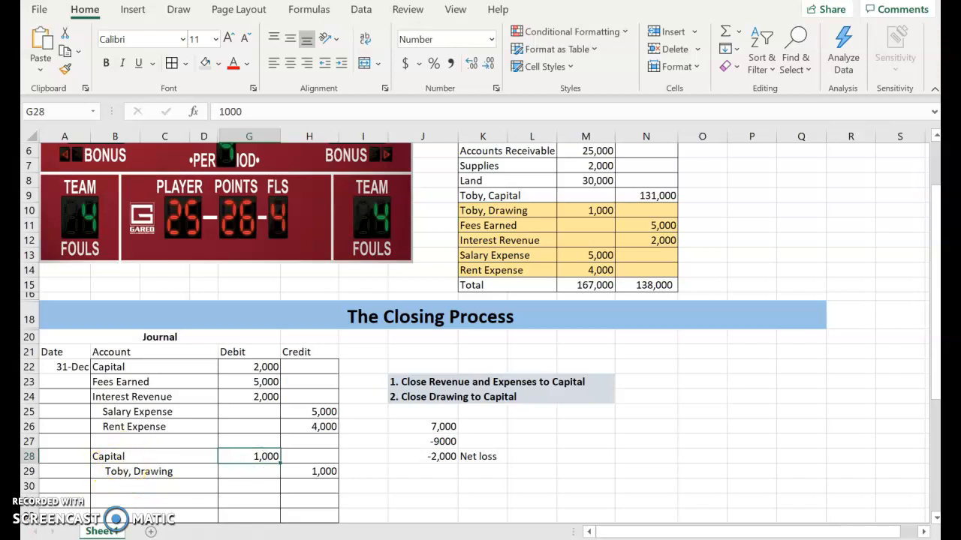
click(726, 382)
text(13)
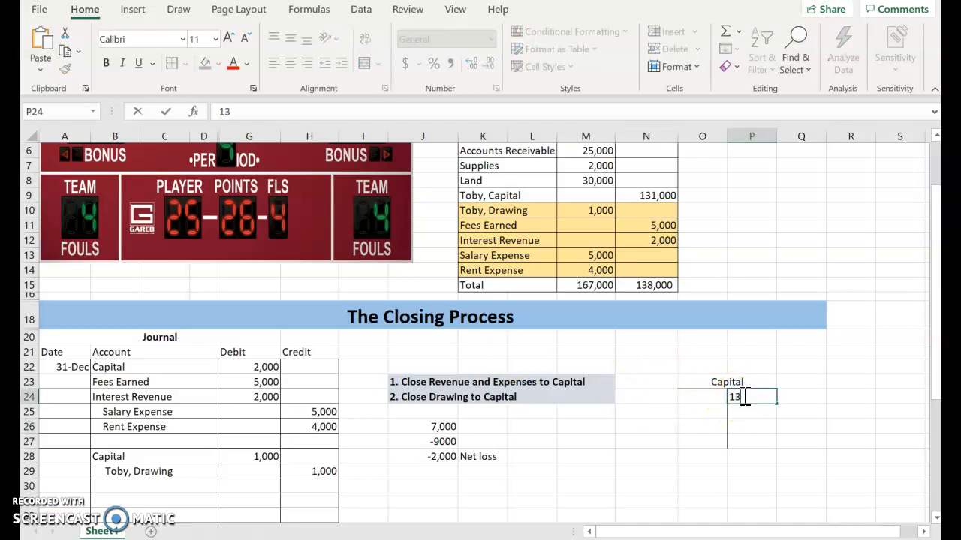
Fill the Capital T-account with 160,000 credit and the 2,000 and 1,000 debits.
text(1,00)
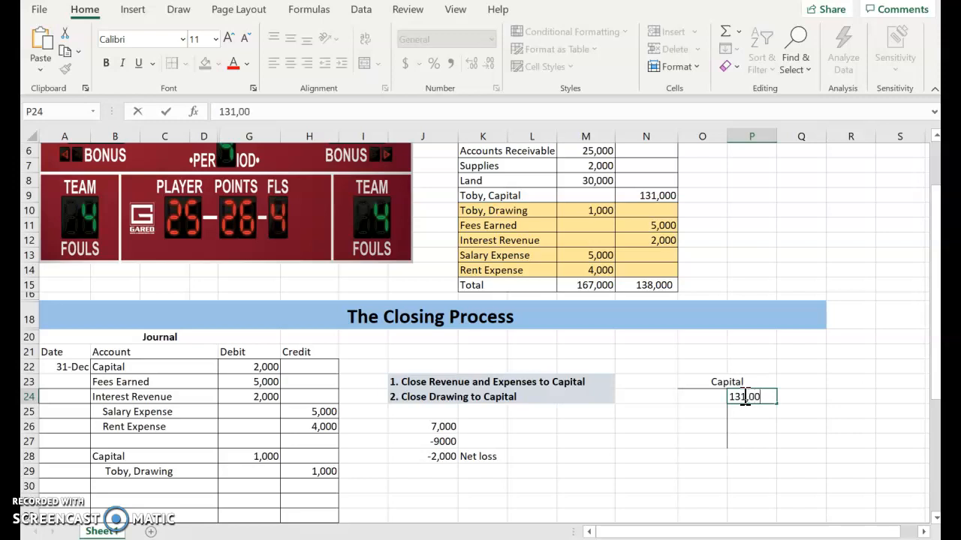
text(0)
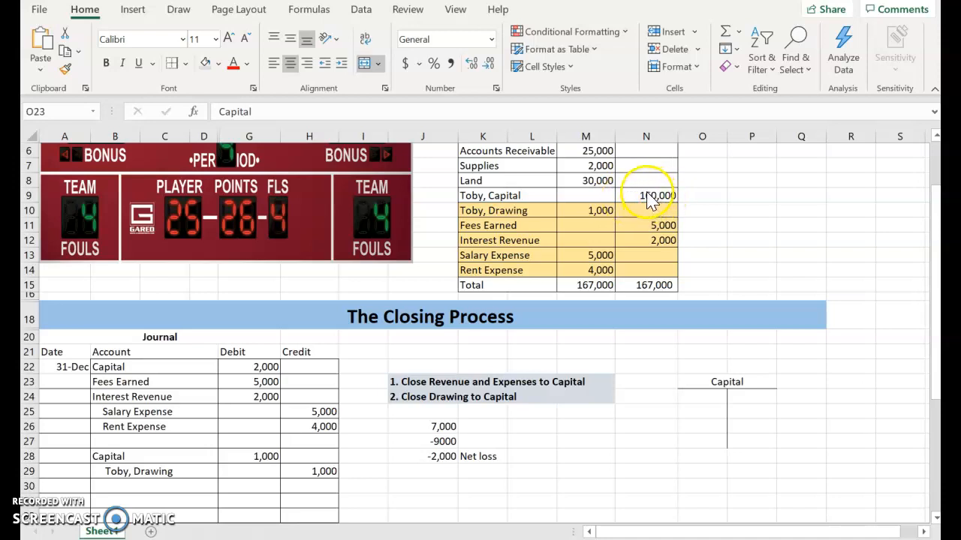
click(646, 196)
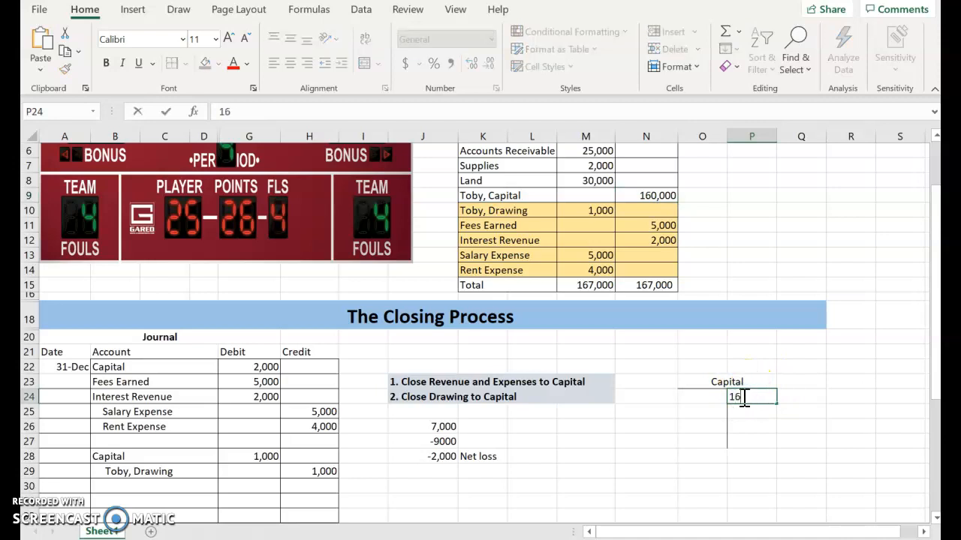
text(160,000)
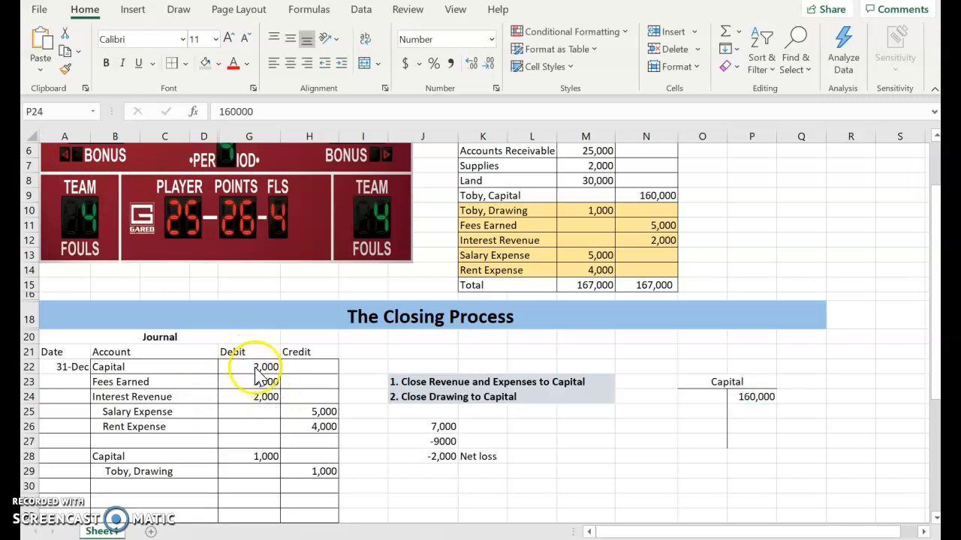
click(264, 366)
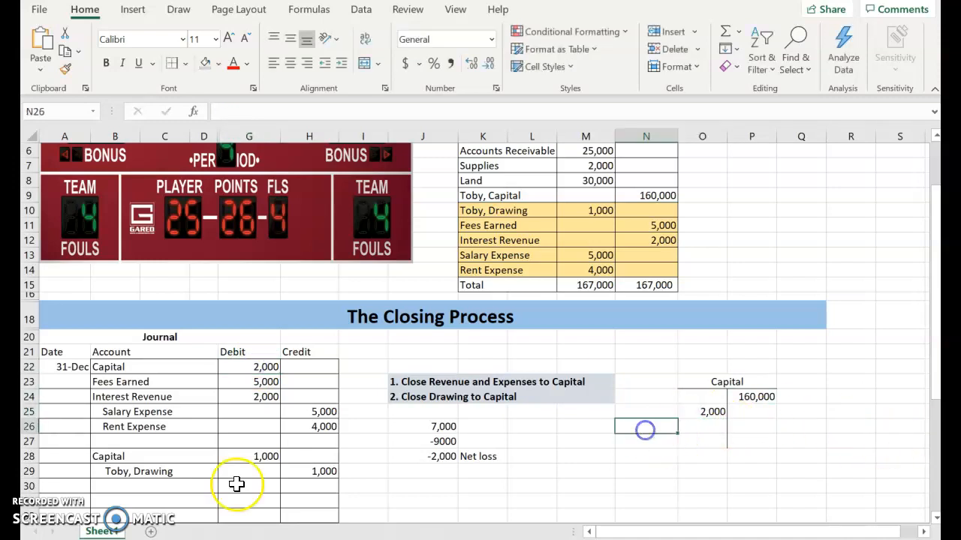
click(249, 456)
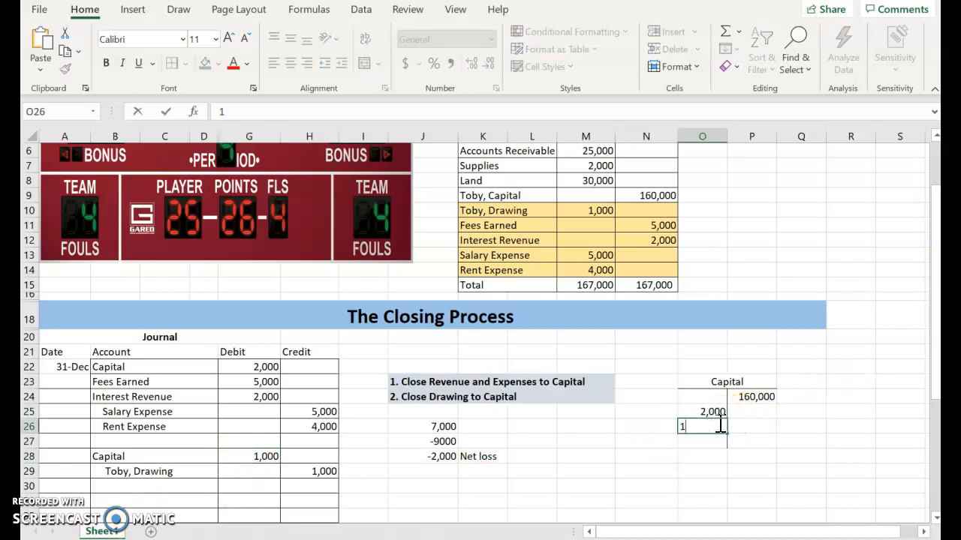
text(1,000)
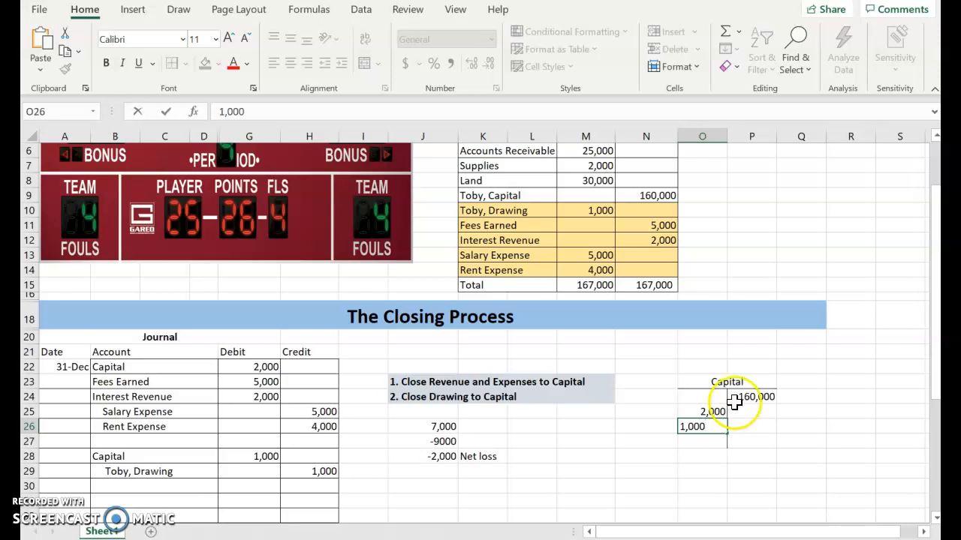
click(743, 443)
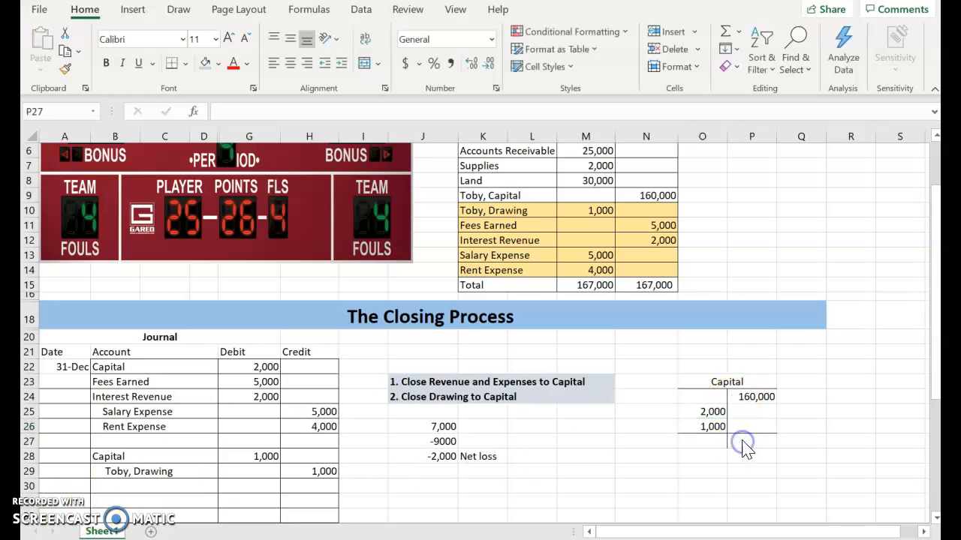
Compute the ending Capital balance of 157,000 with a formula subtracting both debits from 160,000.
click(751, 396)
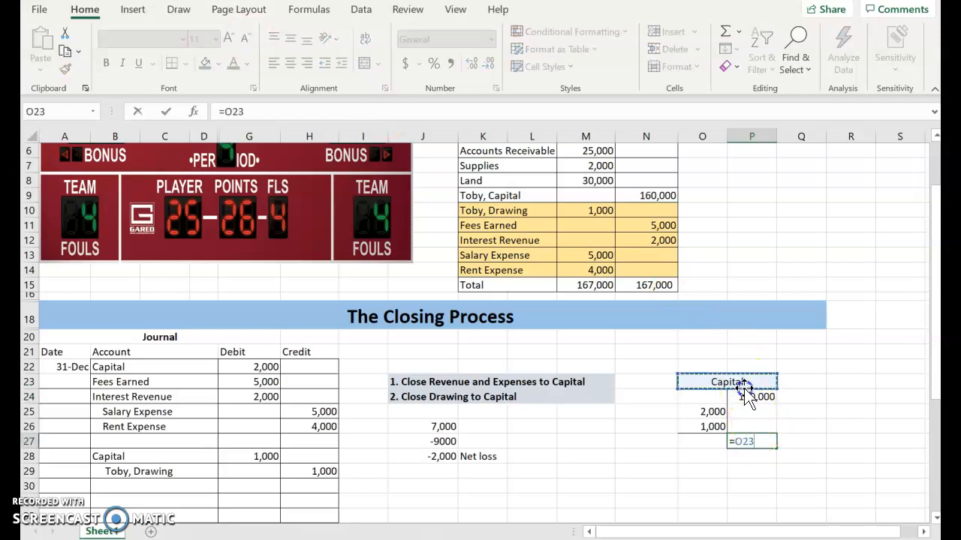
click(750, 396)
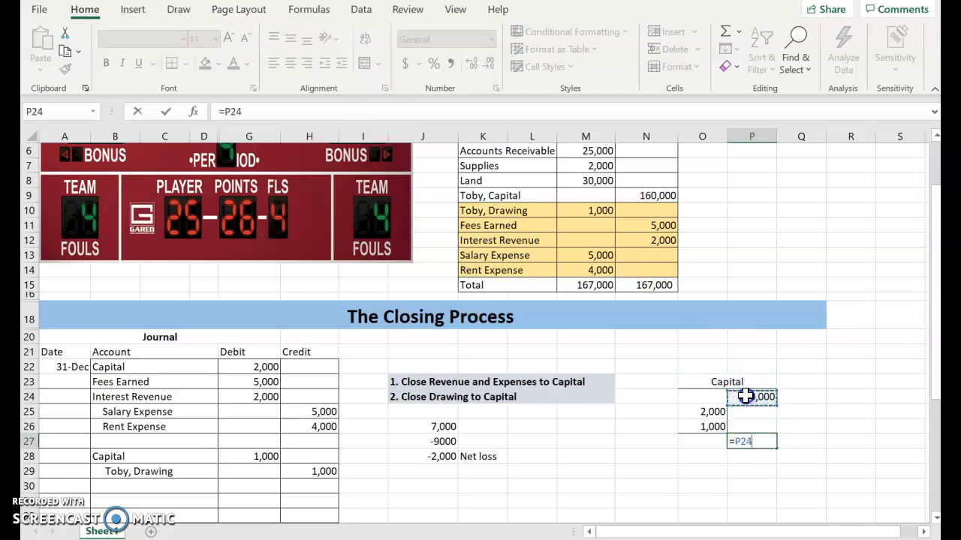
text(-)
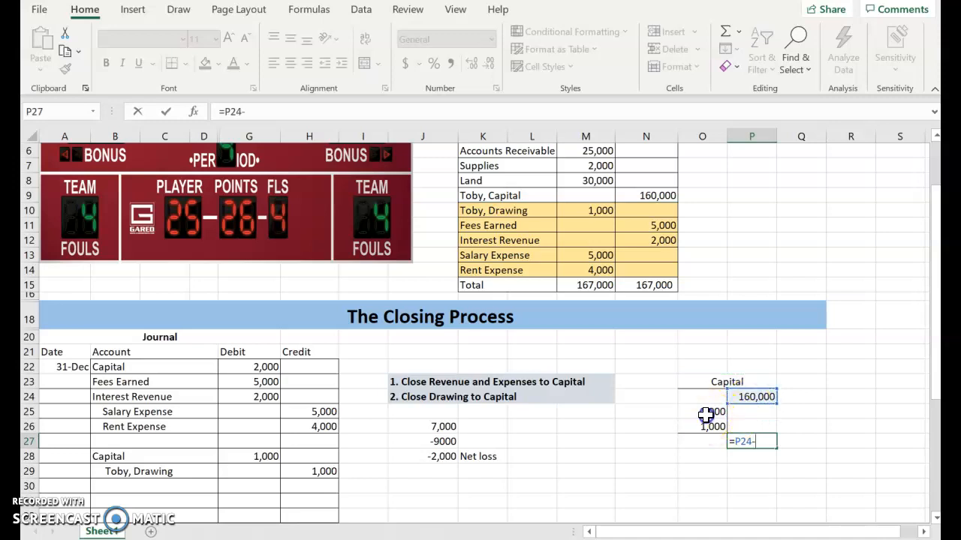
click(703, 411)
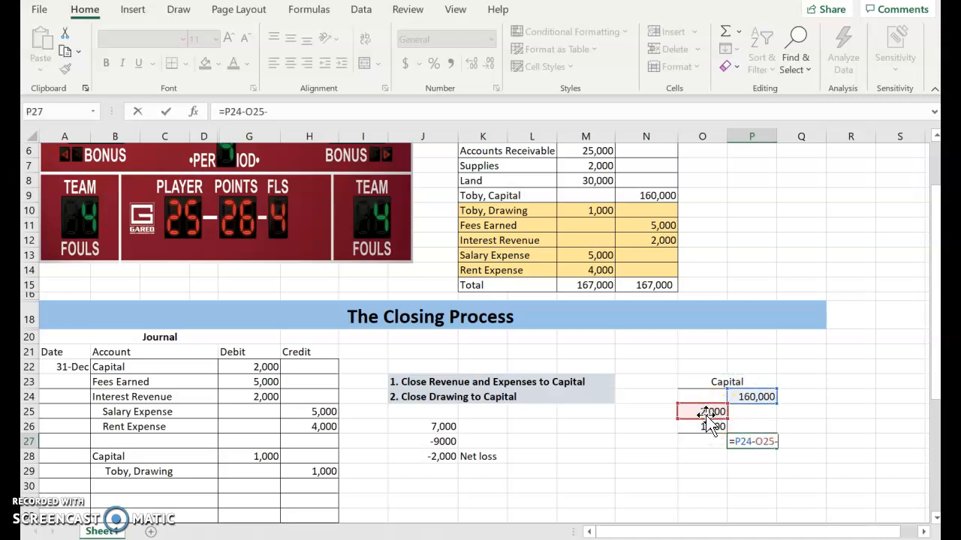
key(Return)
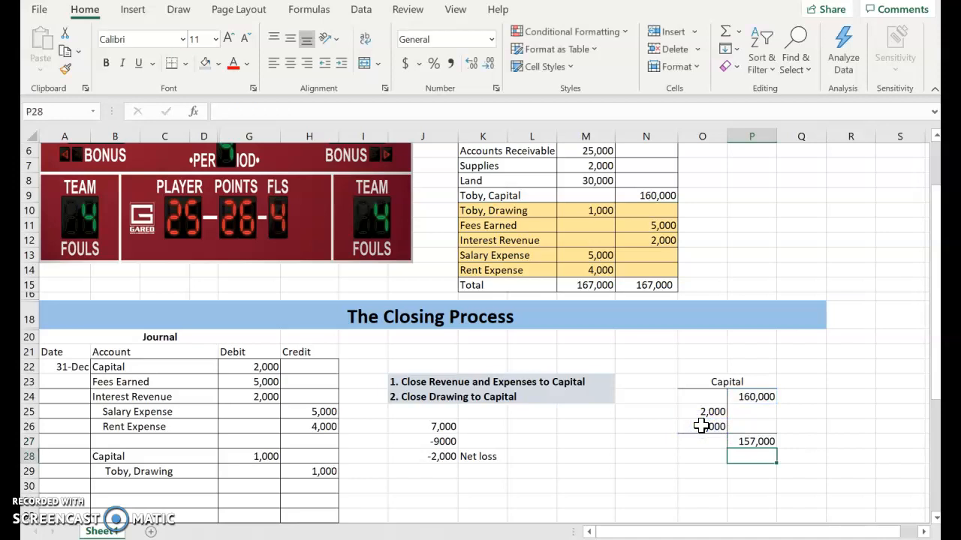
click(751, 441)
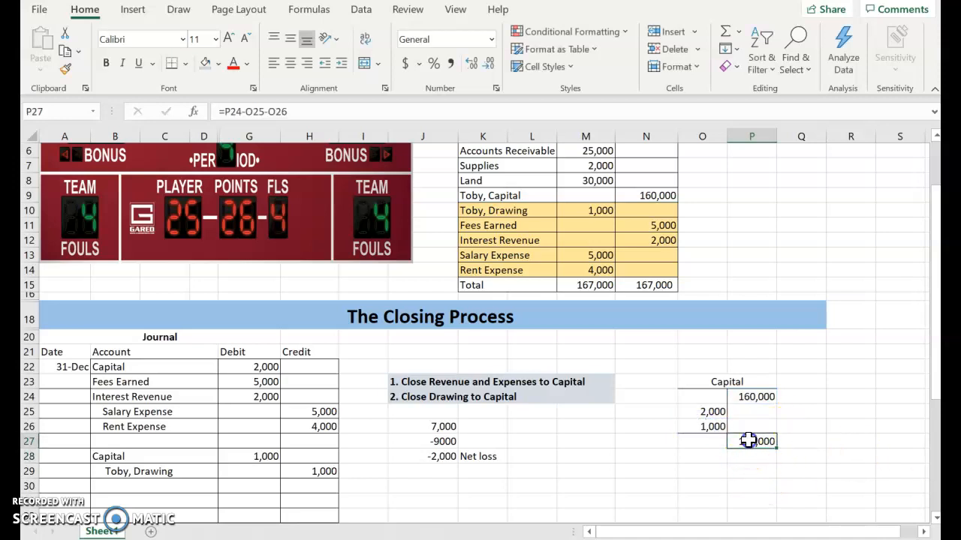
key(Return)
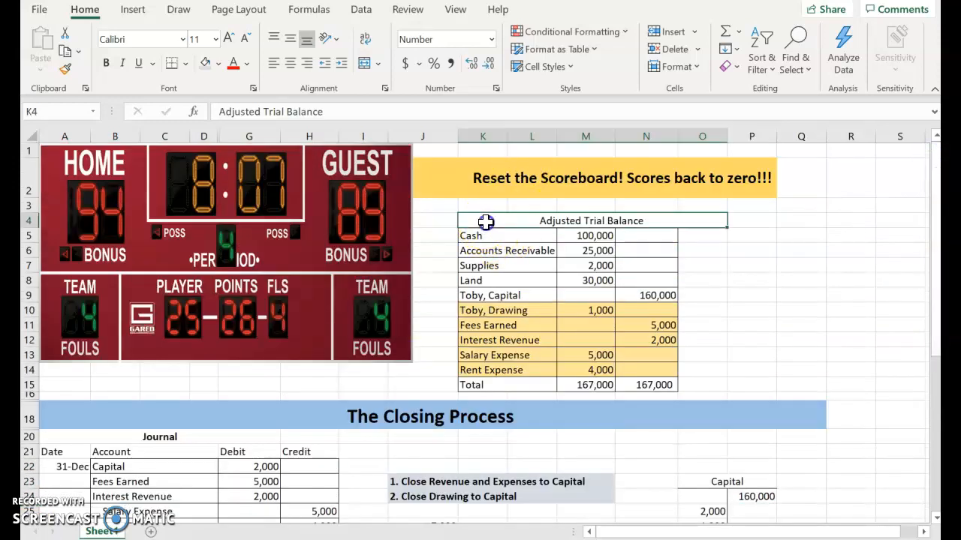
Copy the adjusted trial balance and paste it at row 31 below the net loss calculation.
drag(483, 234, 702, 369)
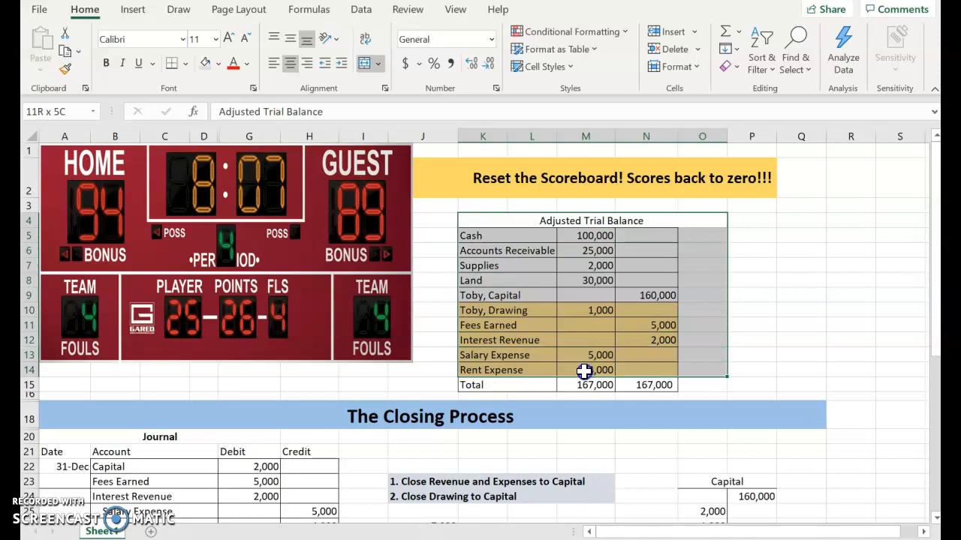
right_click(584, 369)
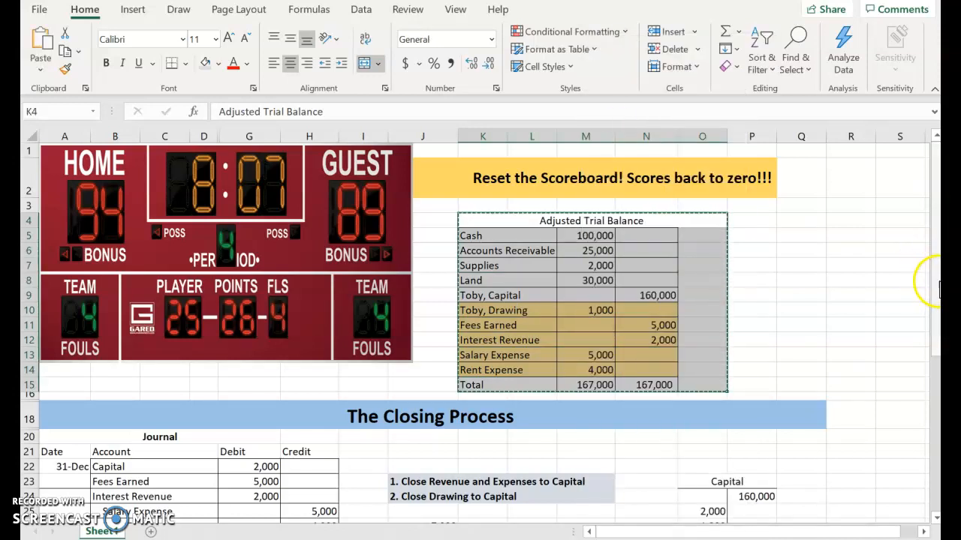
scroll(down, 3)
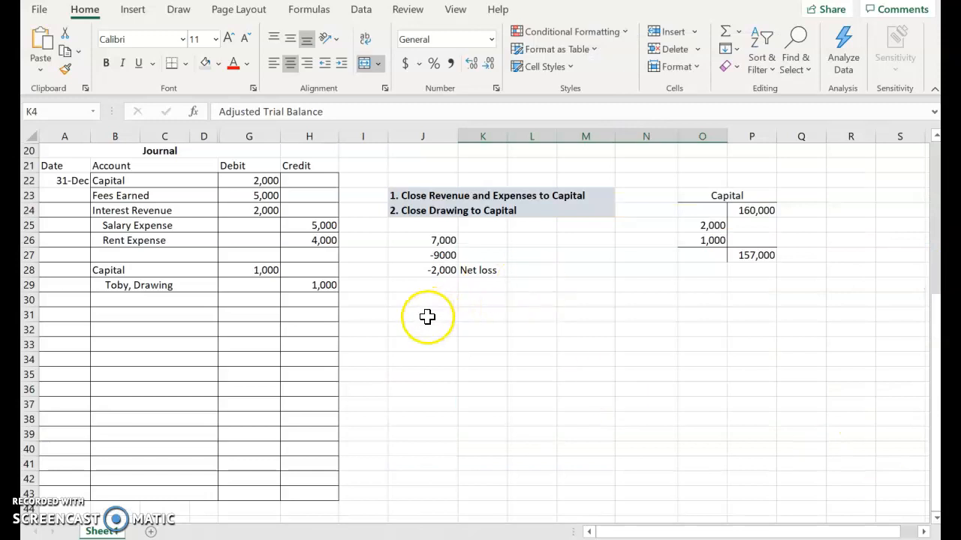
click(423, 314)
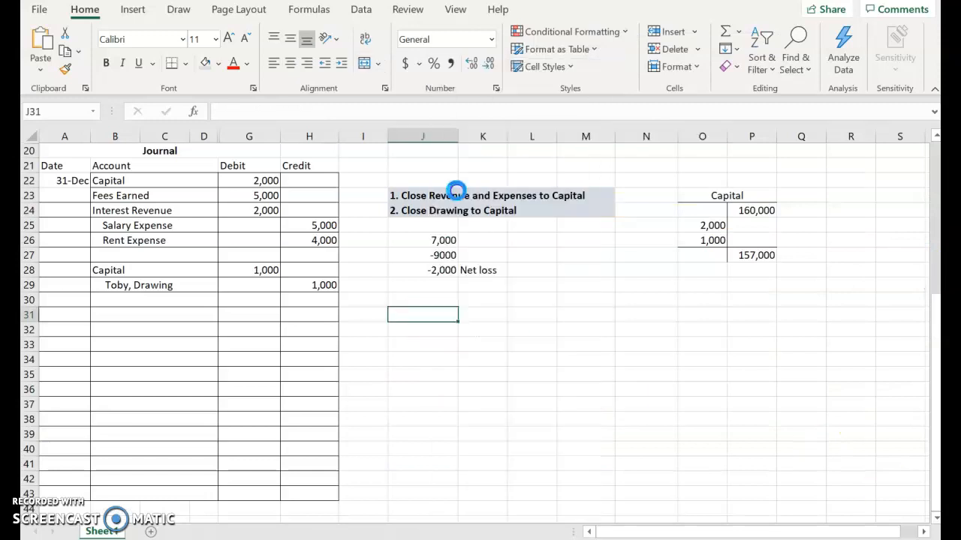
key(ctrl+v)
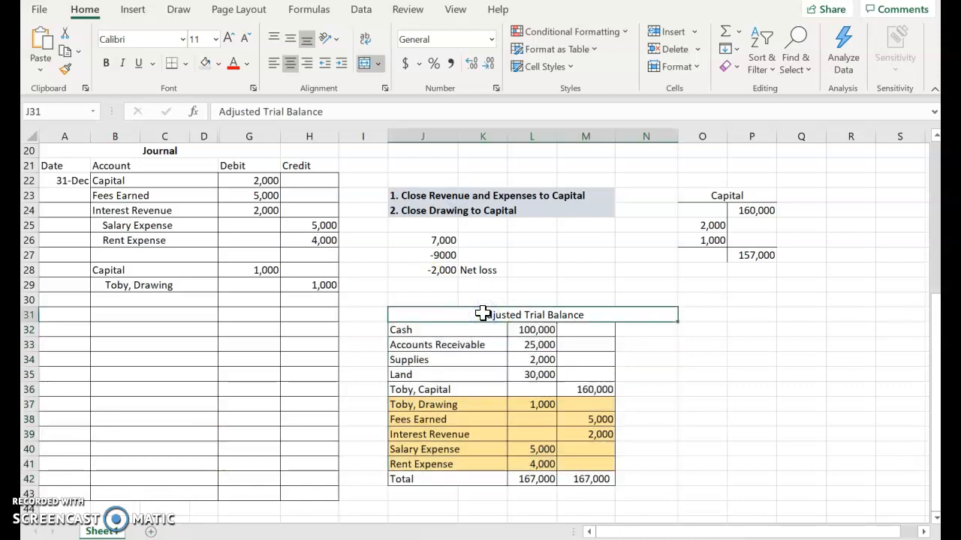
Retitle the copied table Post Closing Trial Balance.
text(Post Closing)
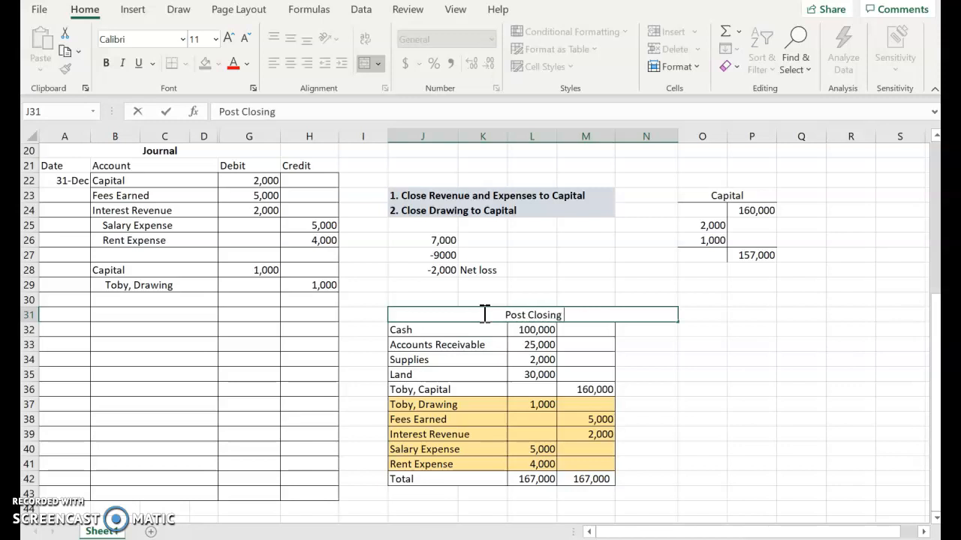
text(Tral)
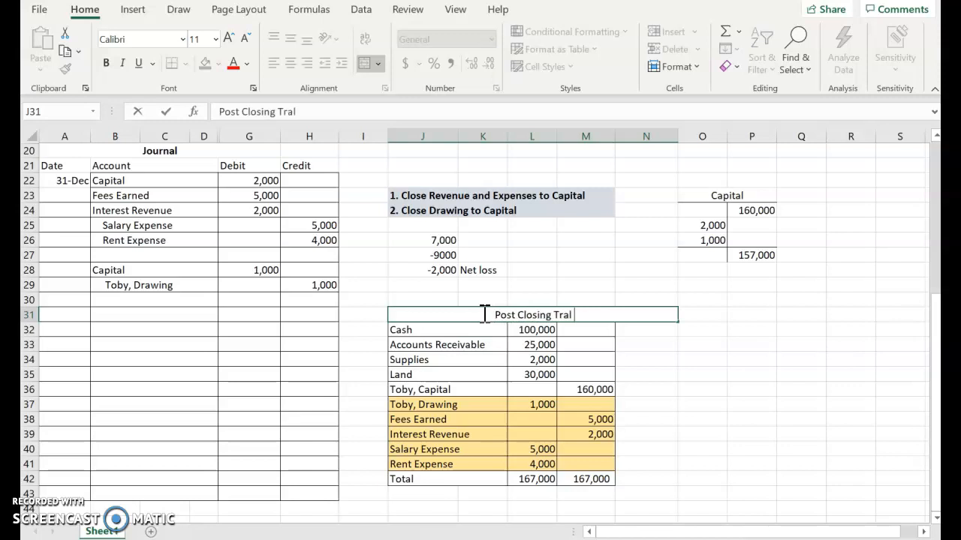
text(Balance)
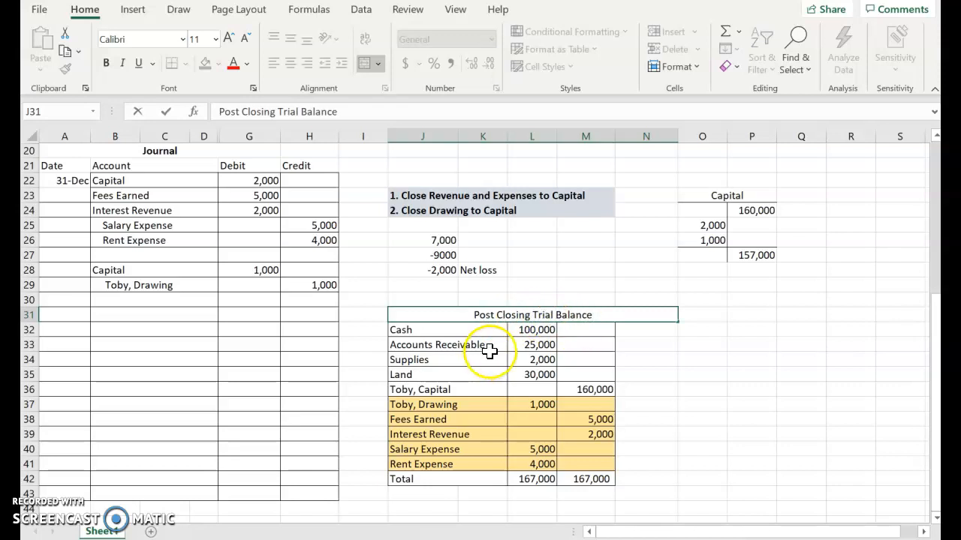
Set Toby, Capital to 157,000 and begin zeroing the temporary account balances.
click(585, 389)
text(157,)
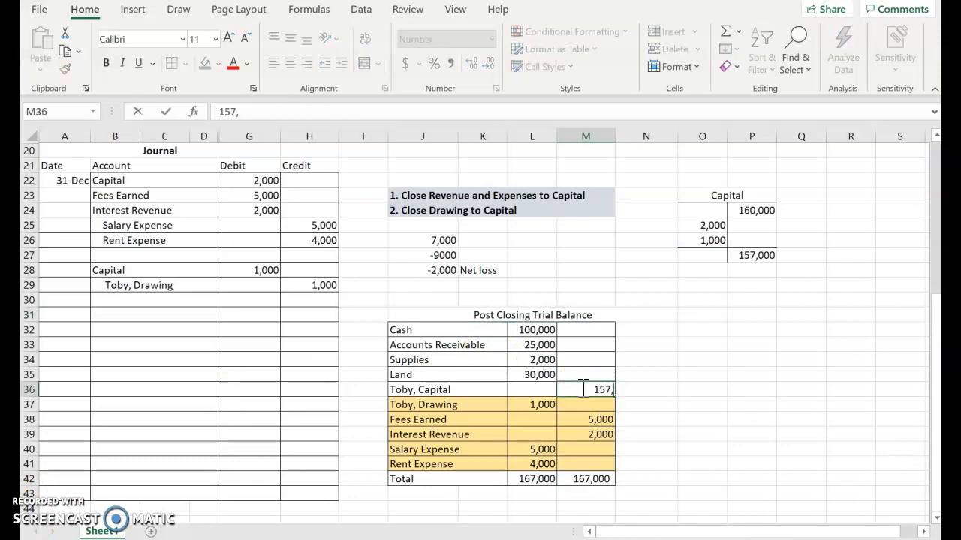
text(000)
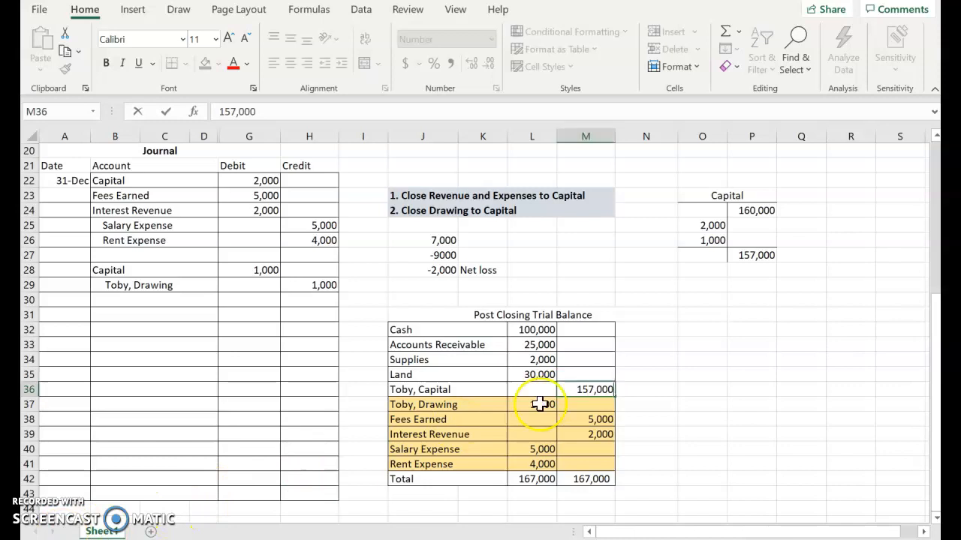
click(531, 403)
text(0)
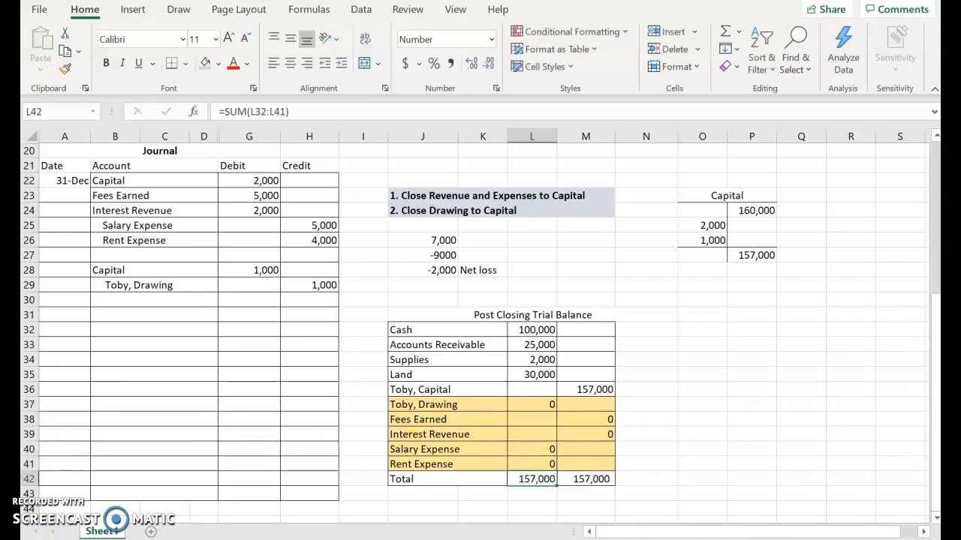
Delete the temporary account rows, leaving the permanent accounts balanced at 157,000 per side.
drag(423, 404, 532, 448)
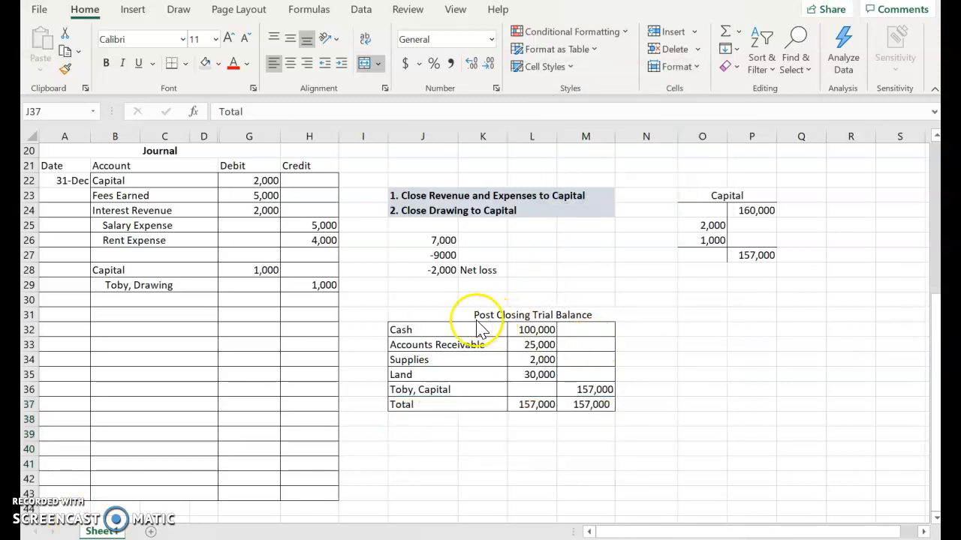
click(423, 330)
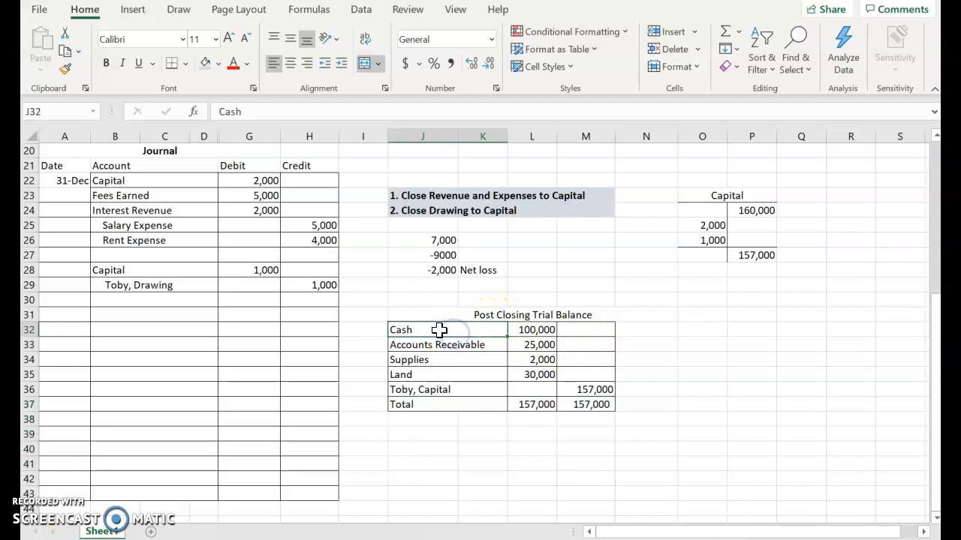
drag(438, 331, 559, 384)
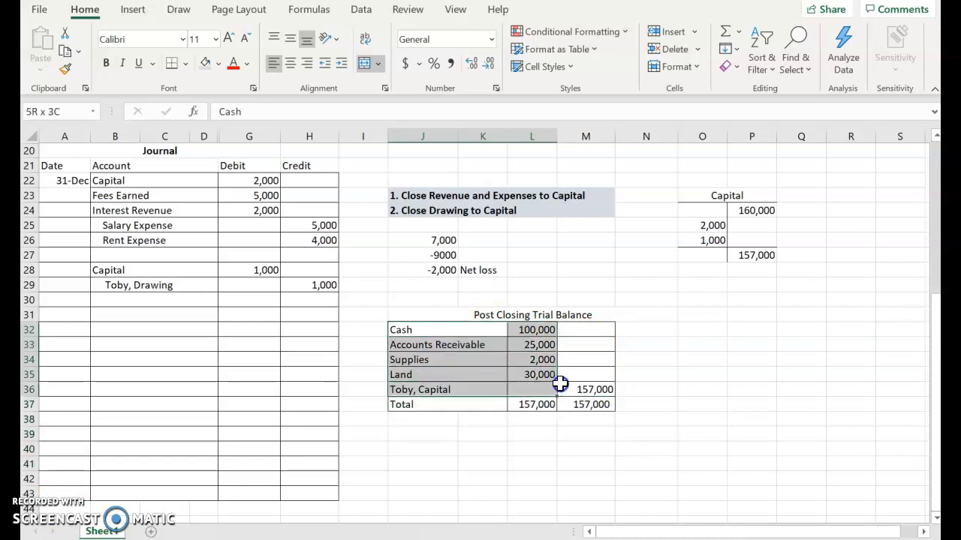
click(586, 389)
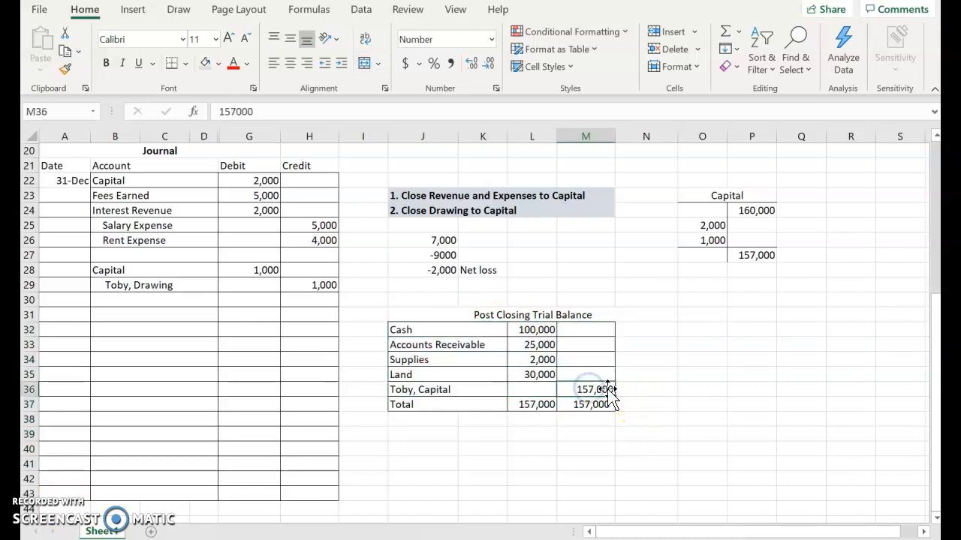